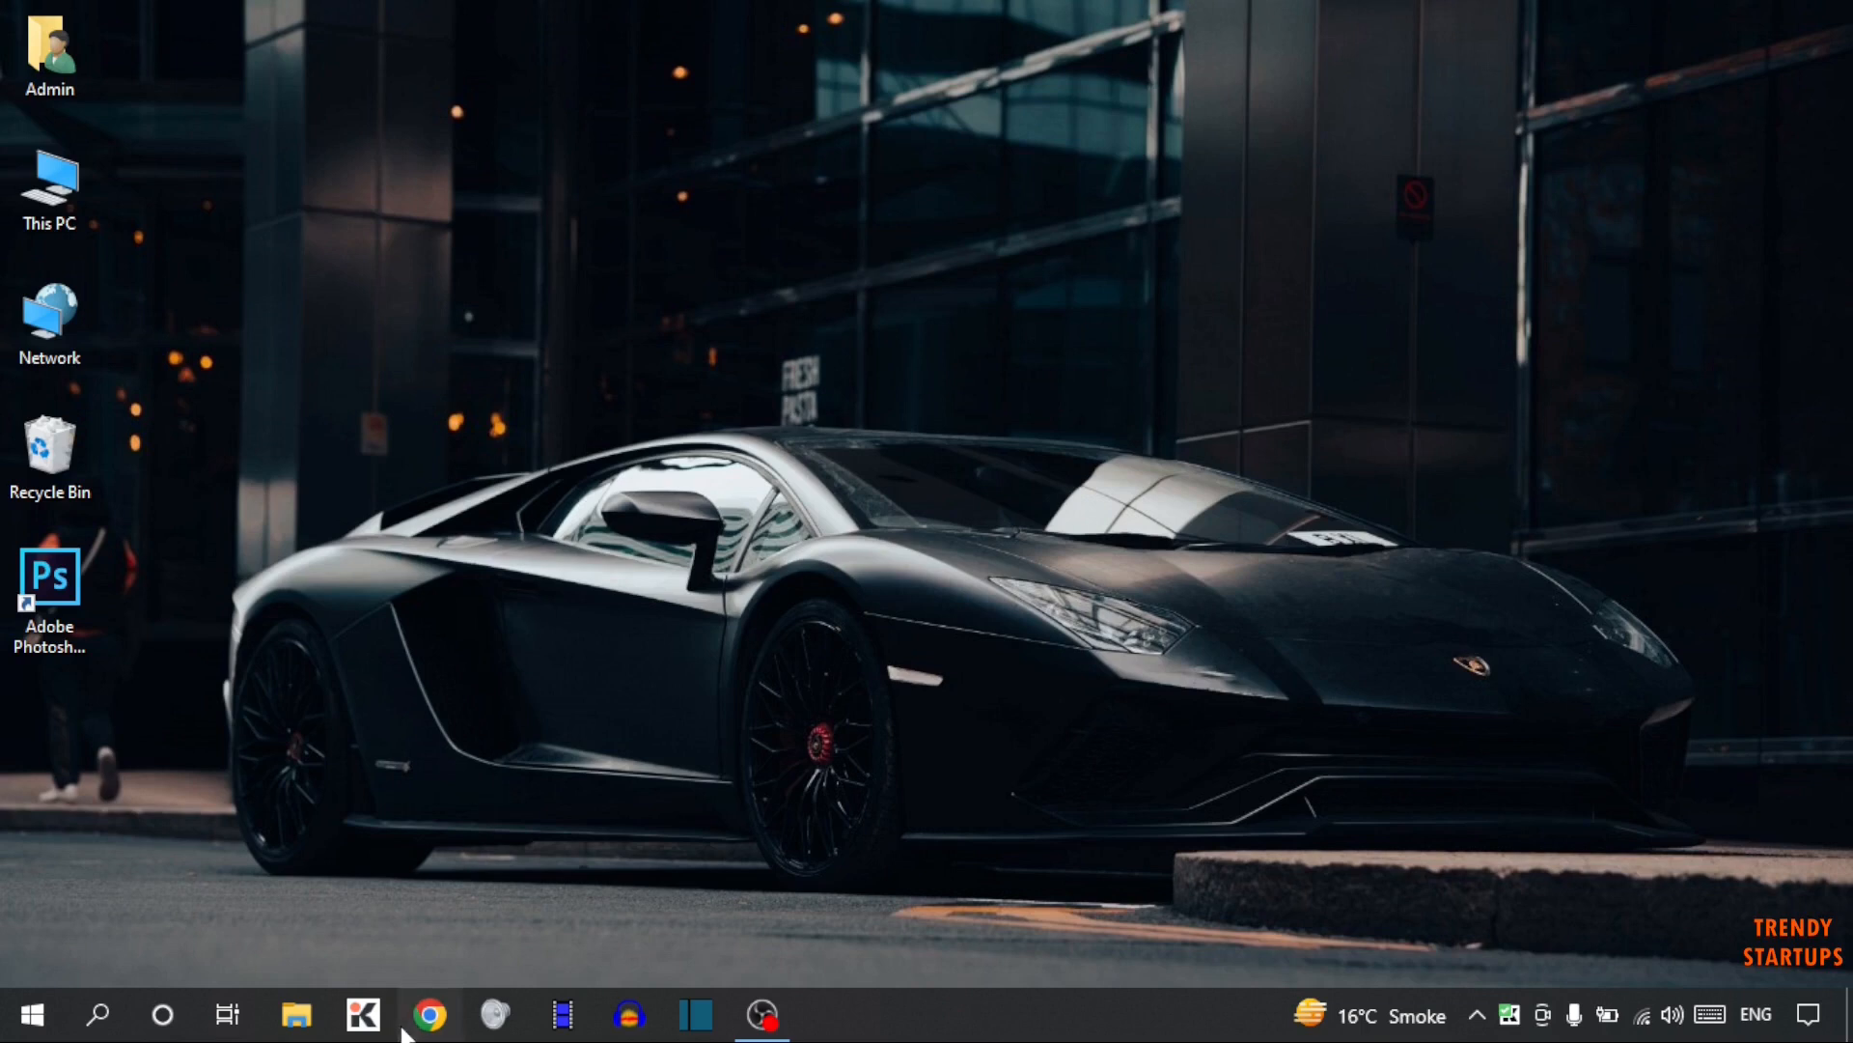
# - Launch Chrome and run a Google search for 'youtube'
pyautogui.click(428, 1014)
pyautogui.write('youtu')
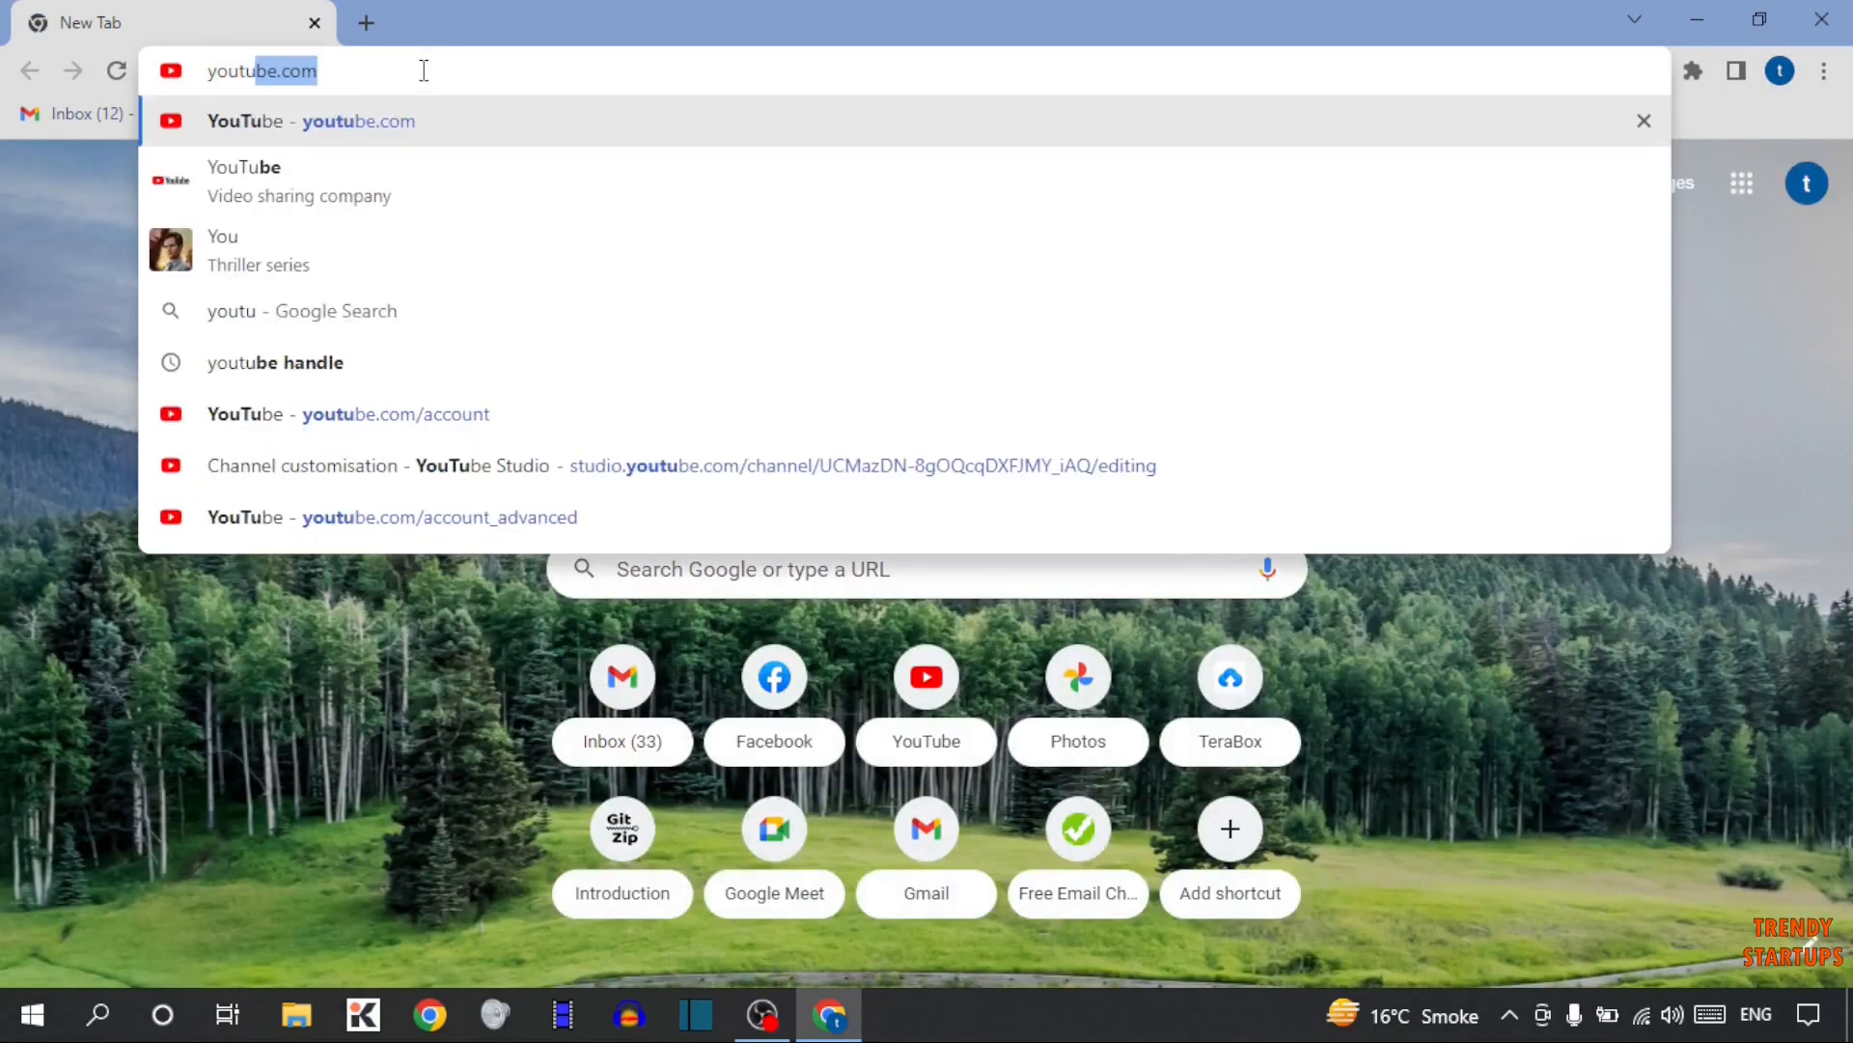
pyautogui.press('BackSpace')
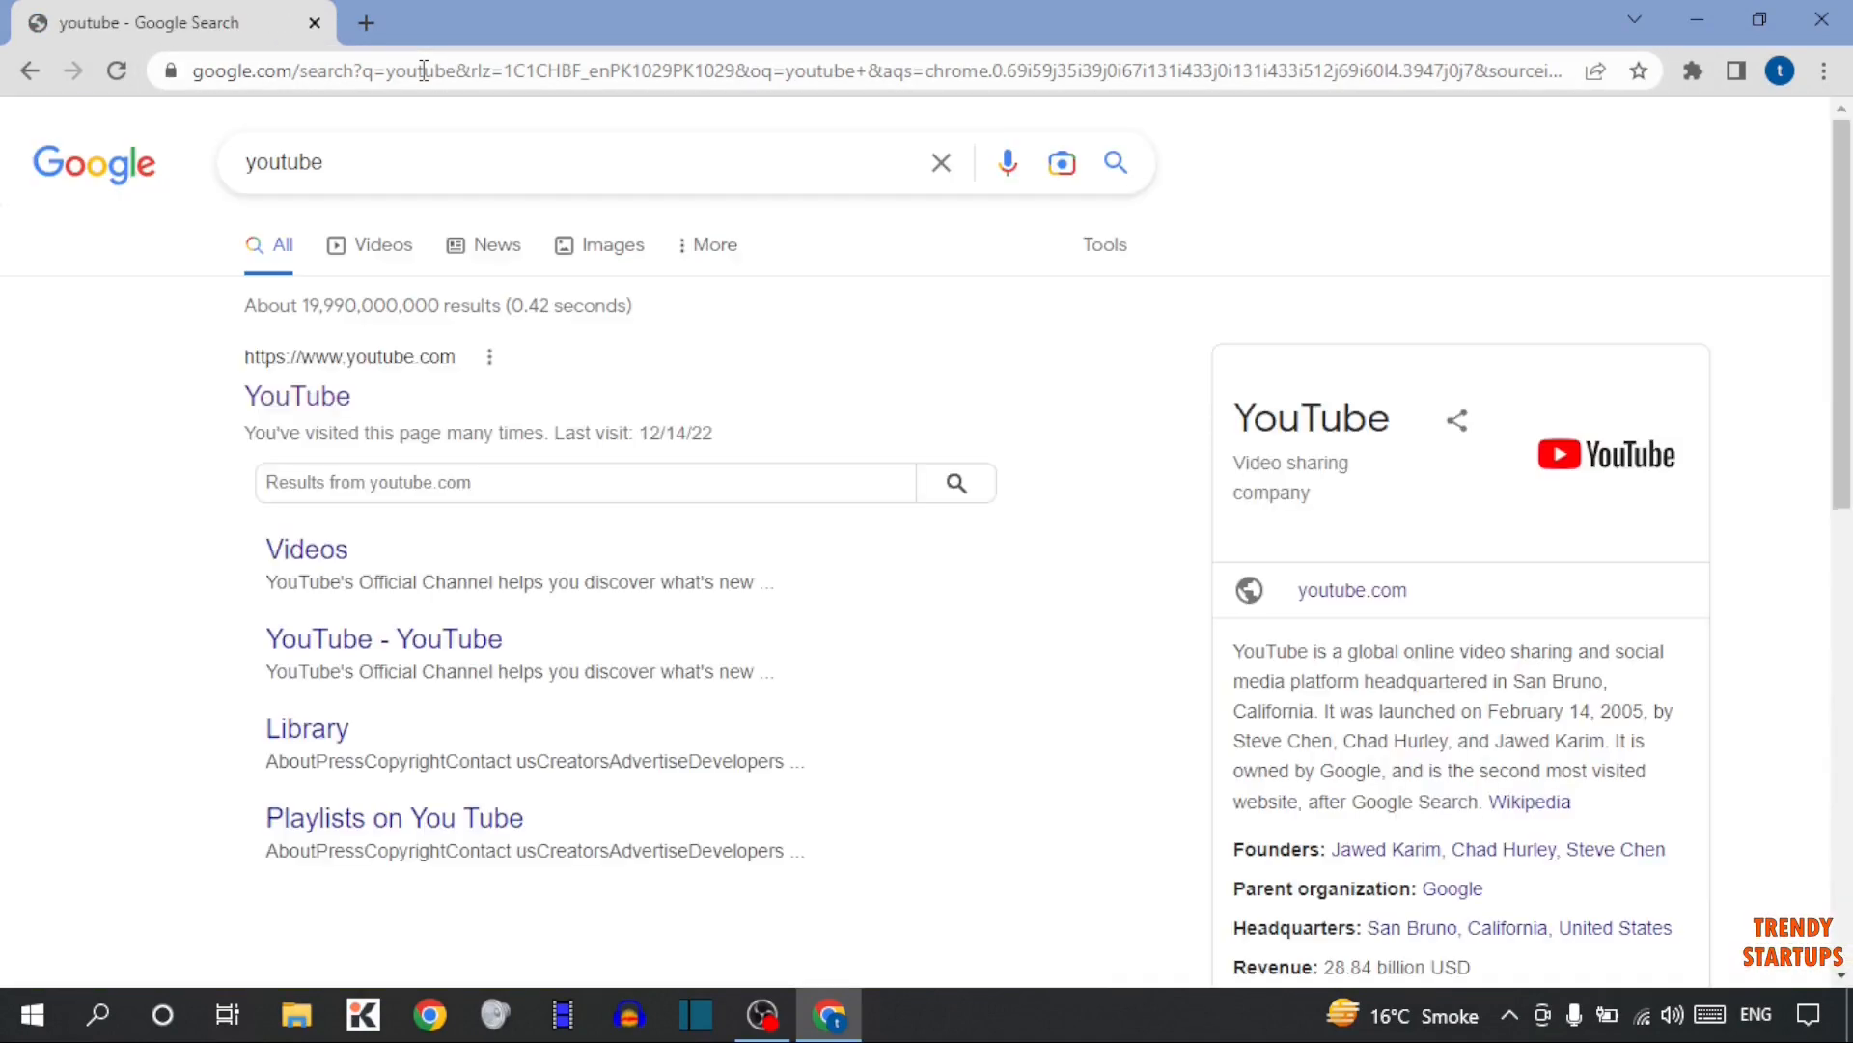
# - Open the YouTube site from the search results and reach its Watch history page
pyautogui.click(297, 396)
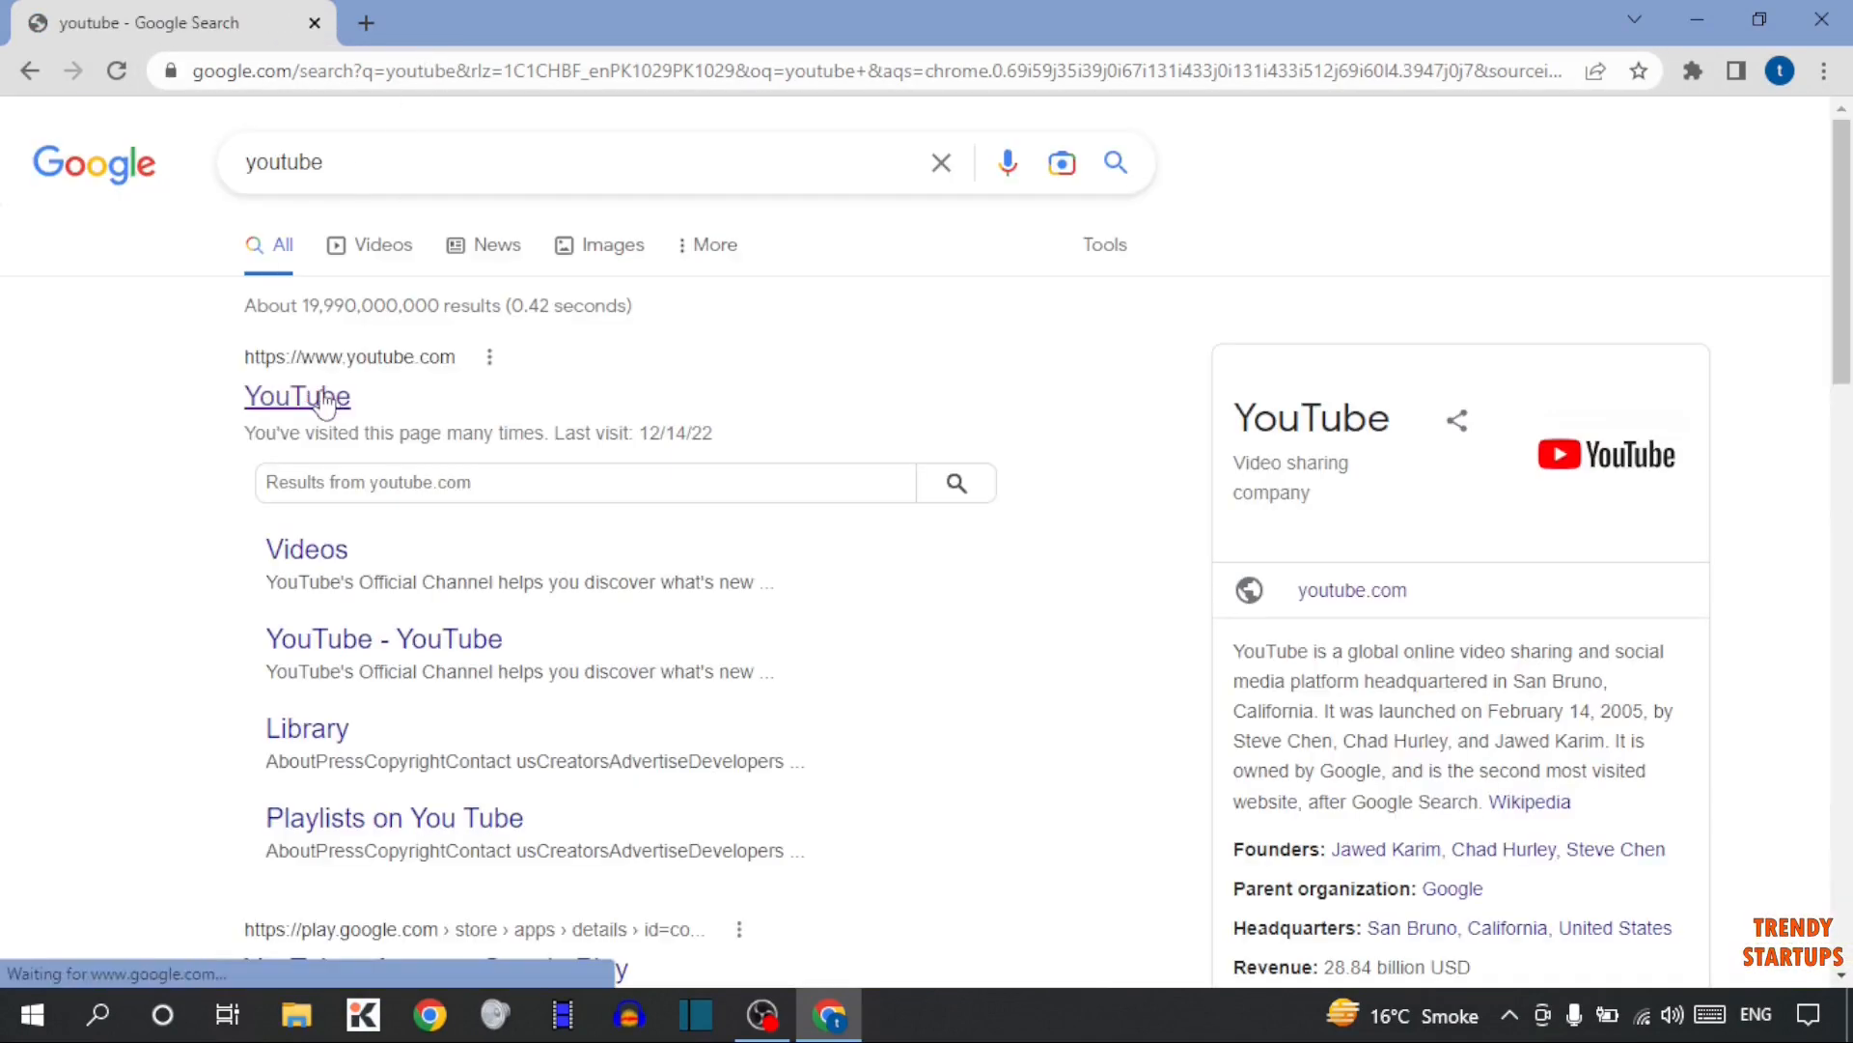
pyautogui.click(297, 396)
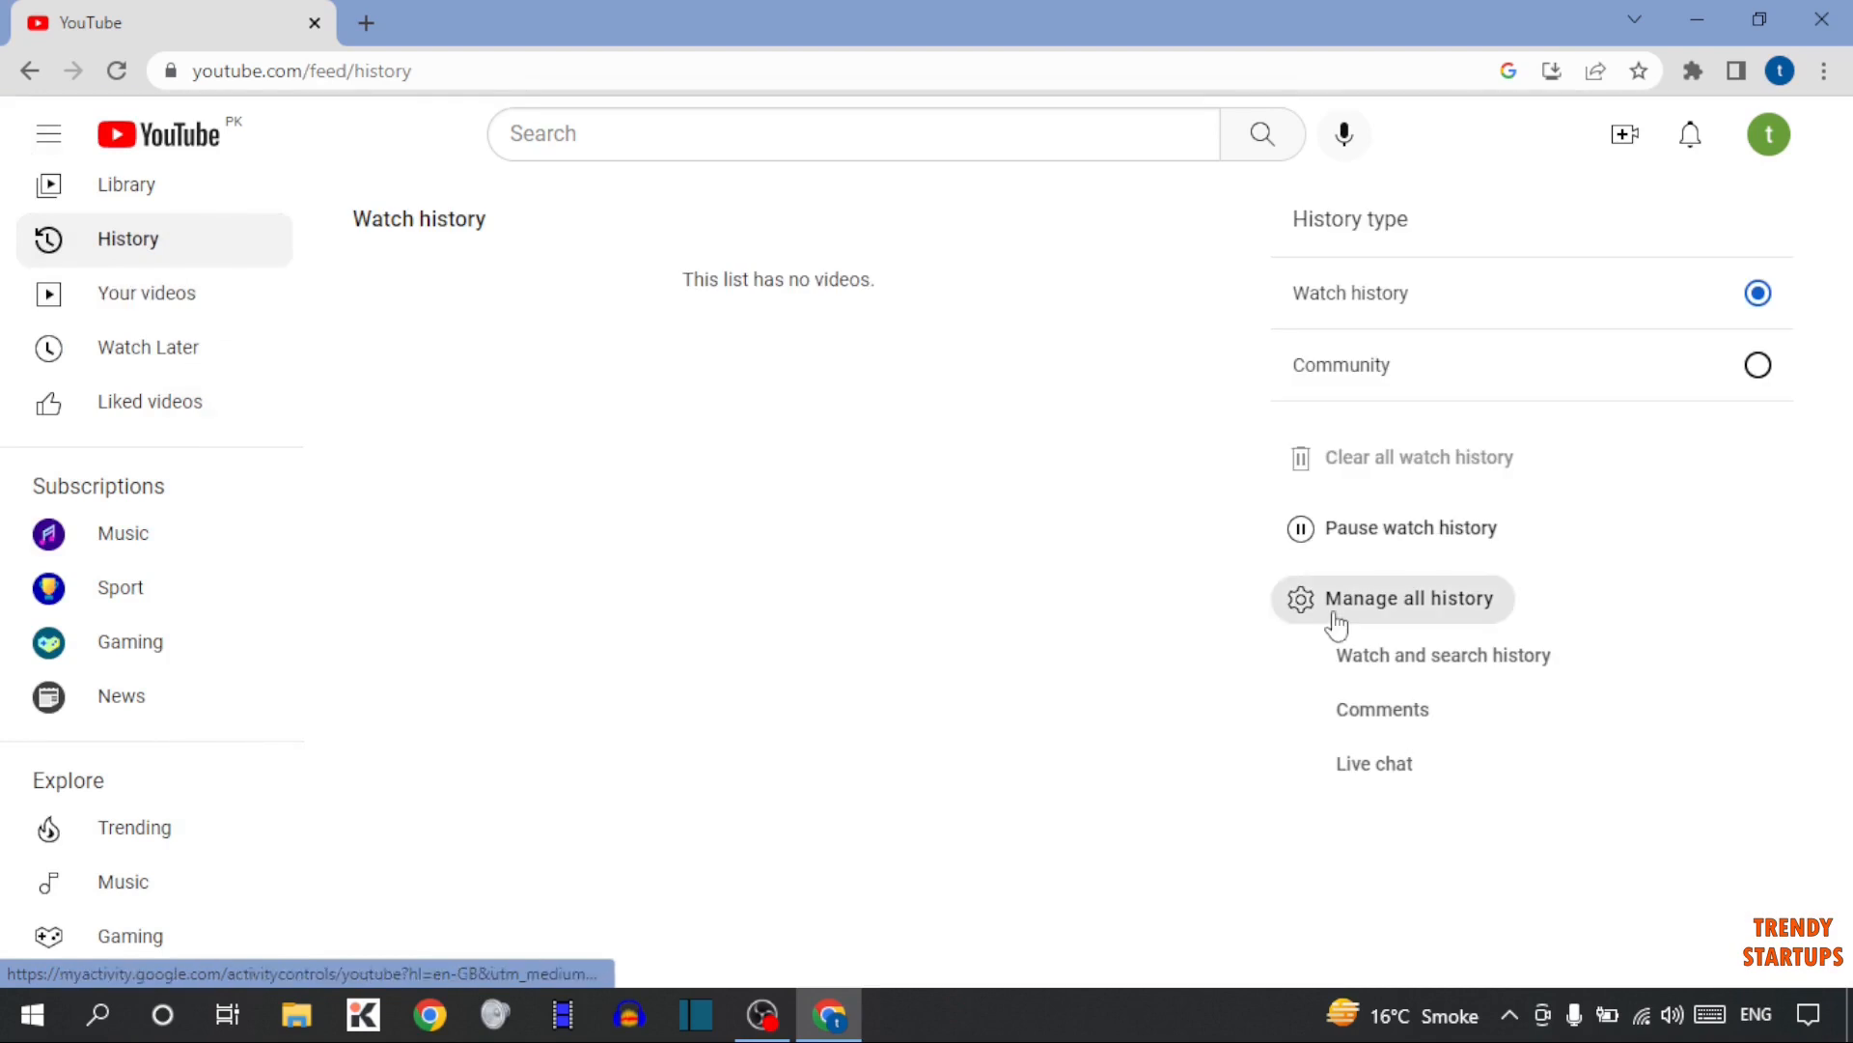
pyautogui.moveTo(1492, 626)
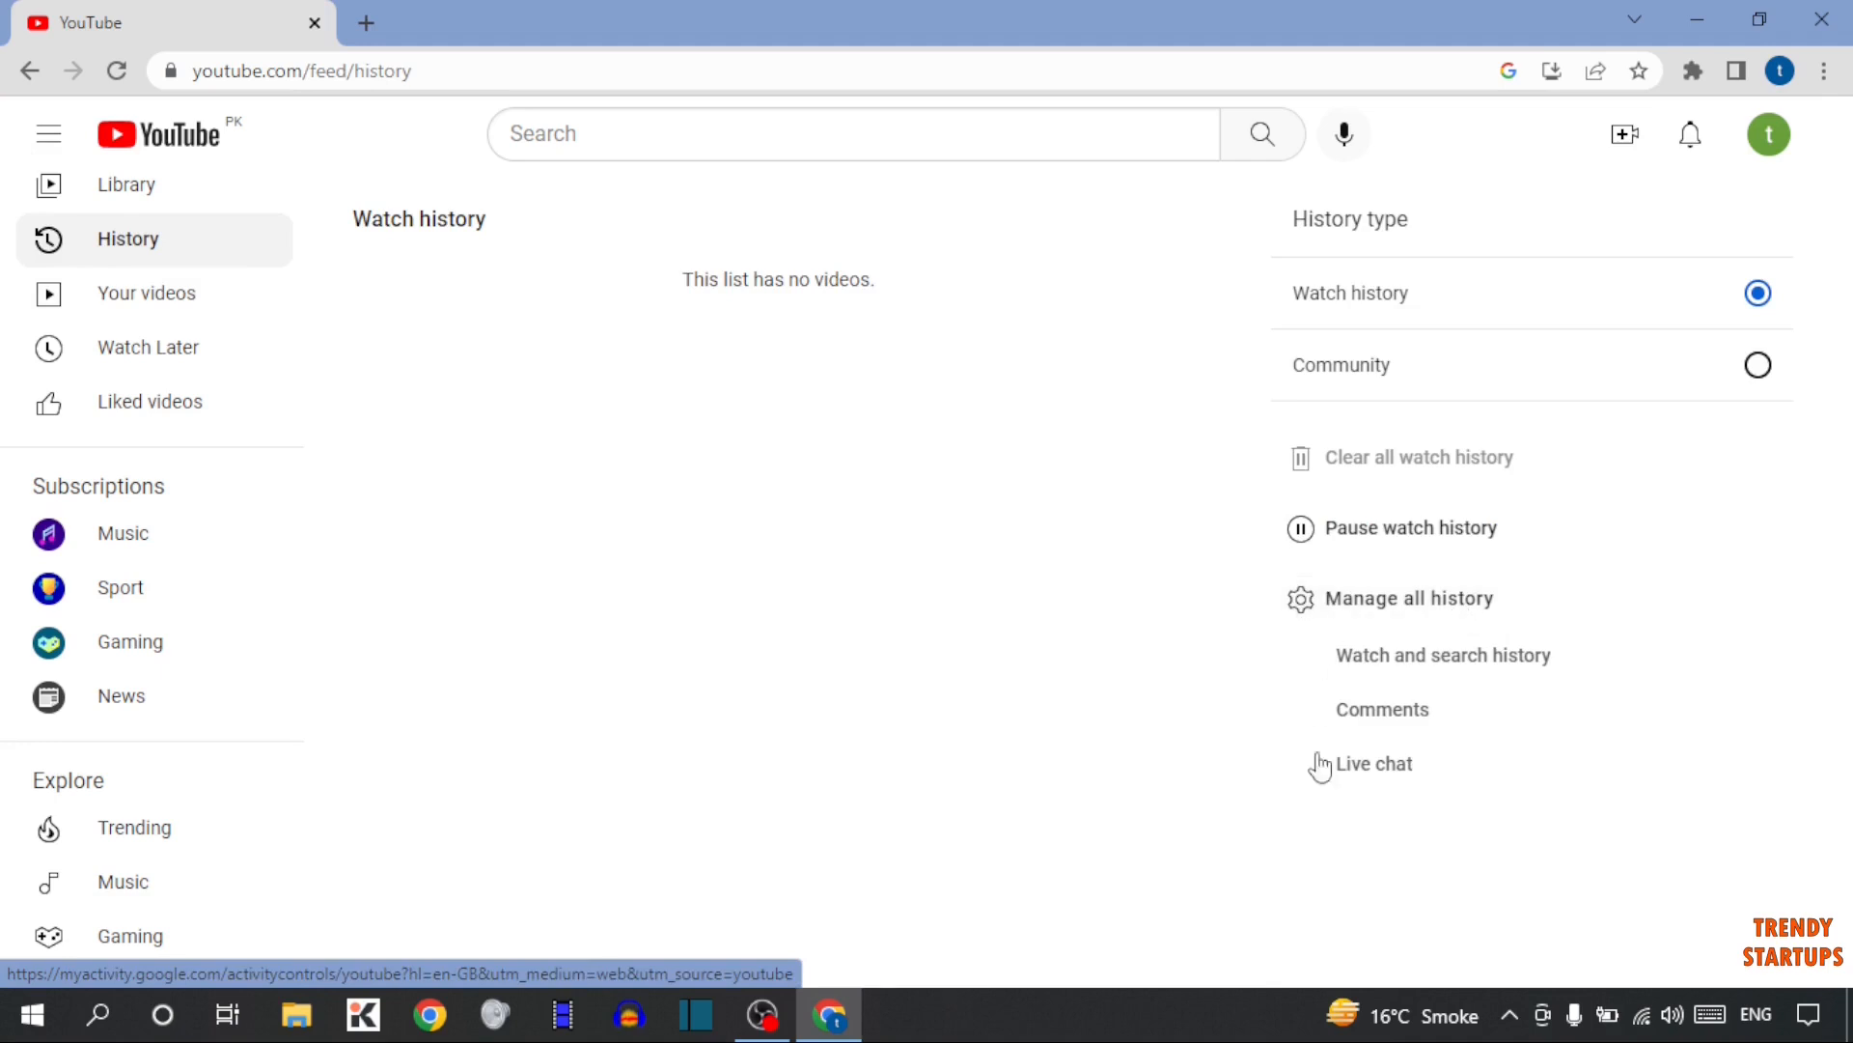
pyautogui.moveTo(1531, 684)
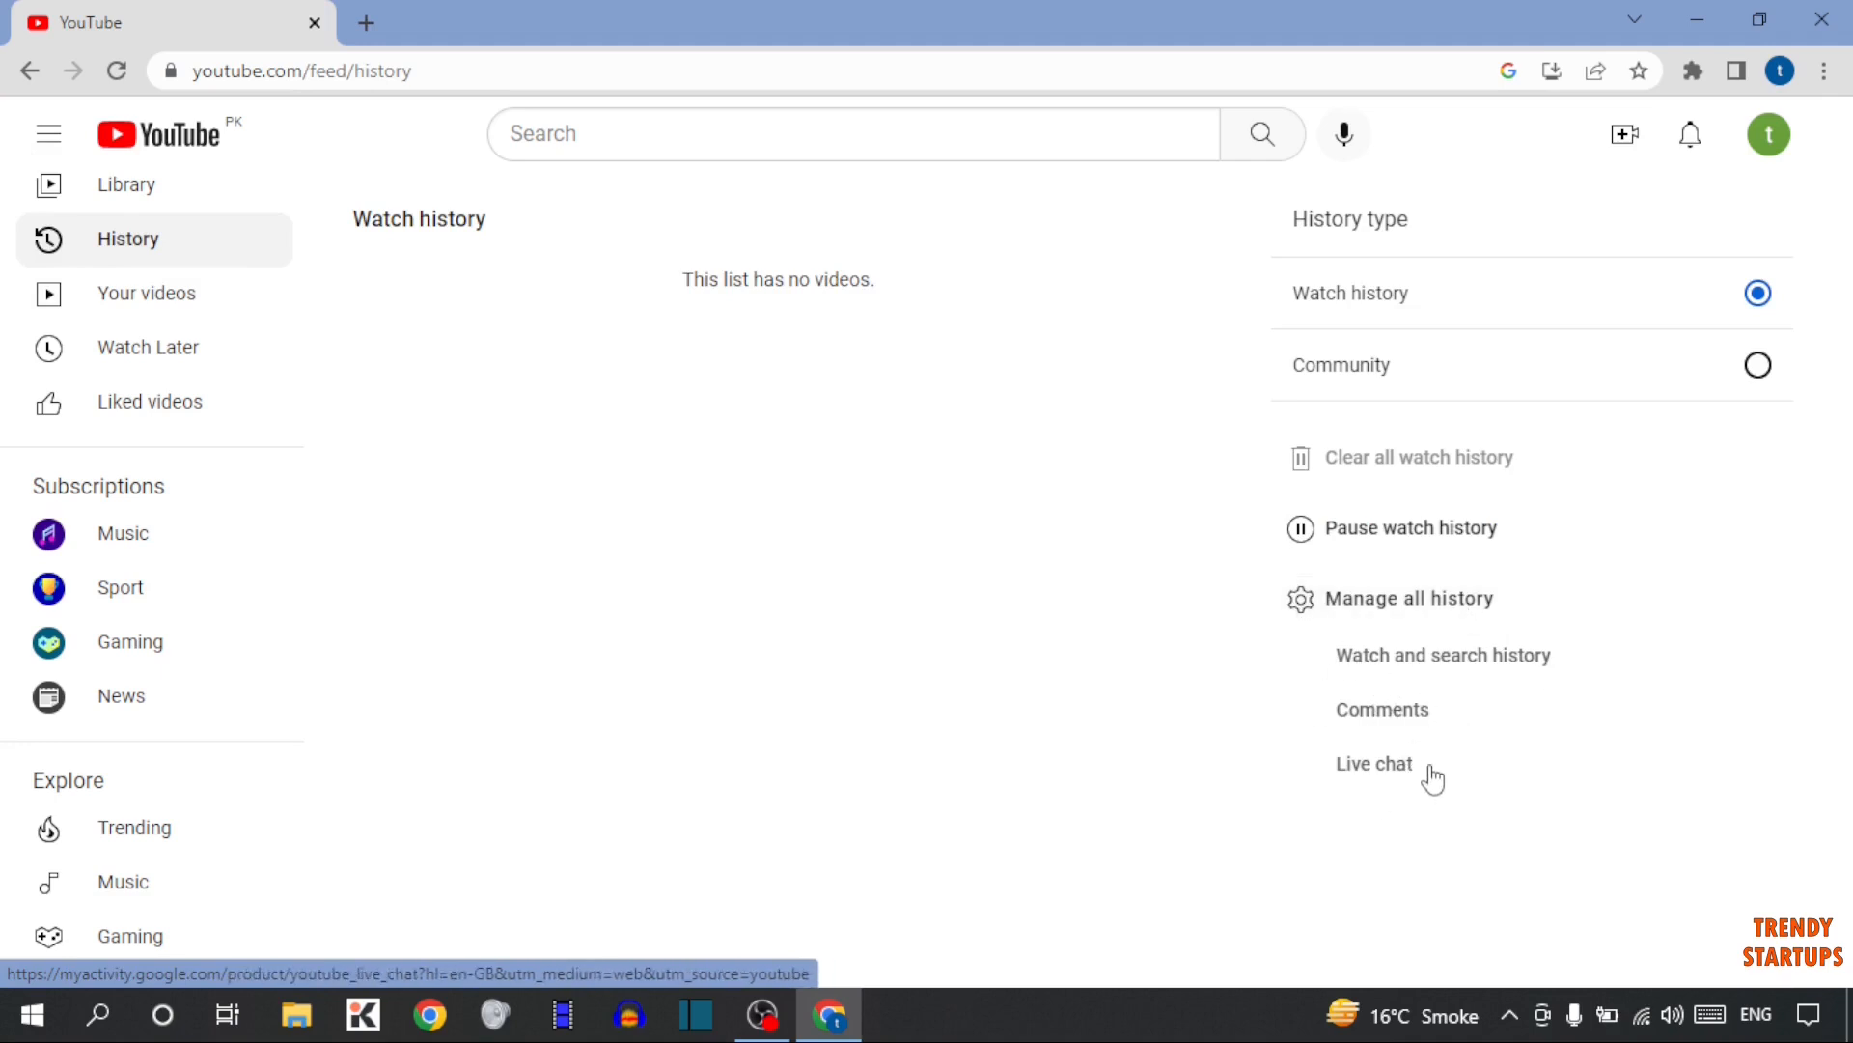
pyautogui.moveTo(1382, 722)
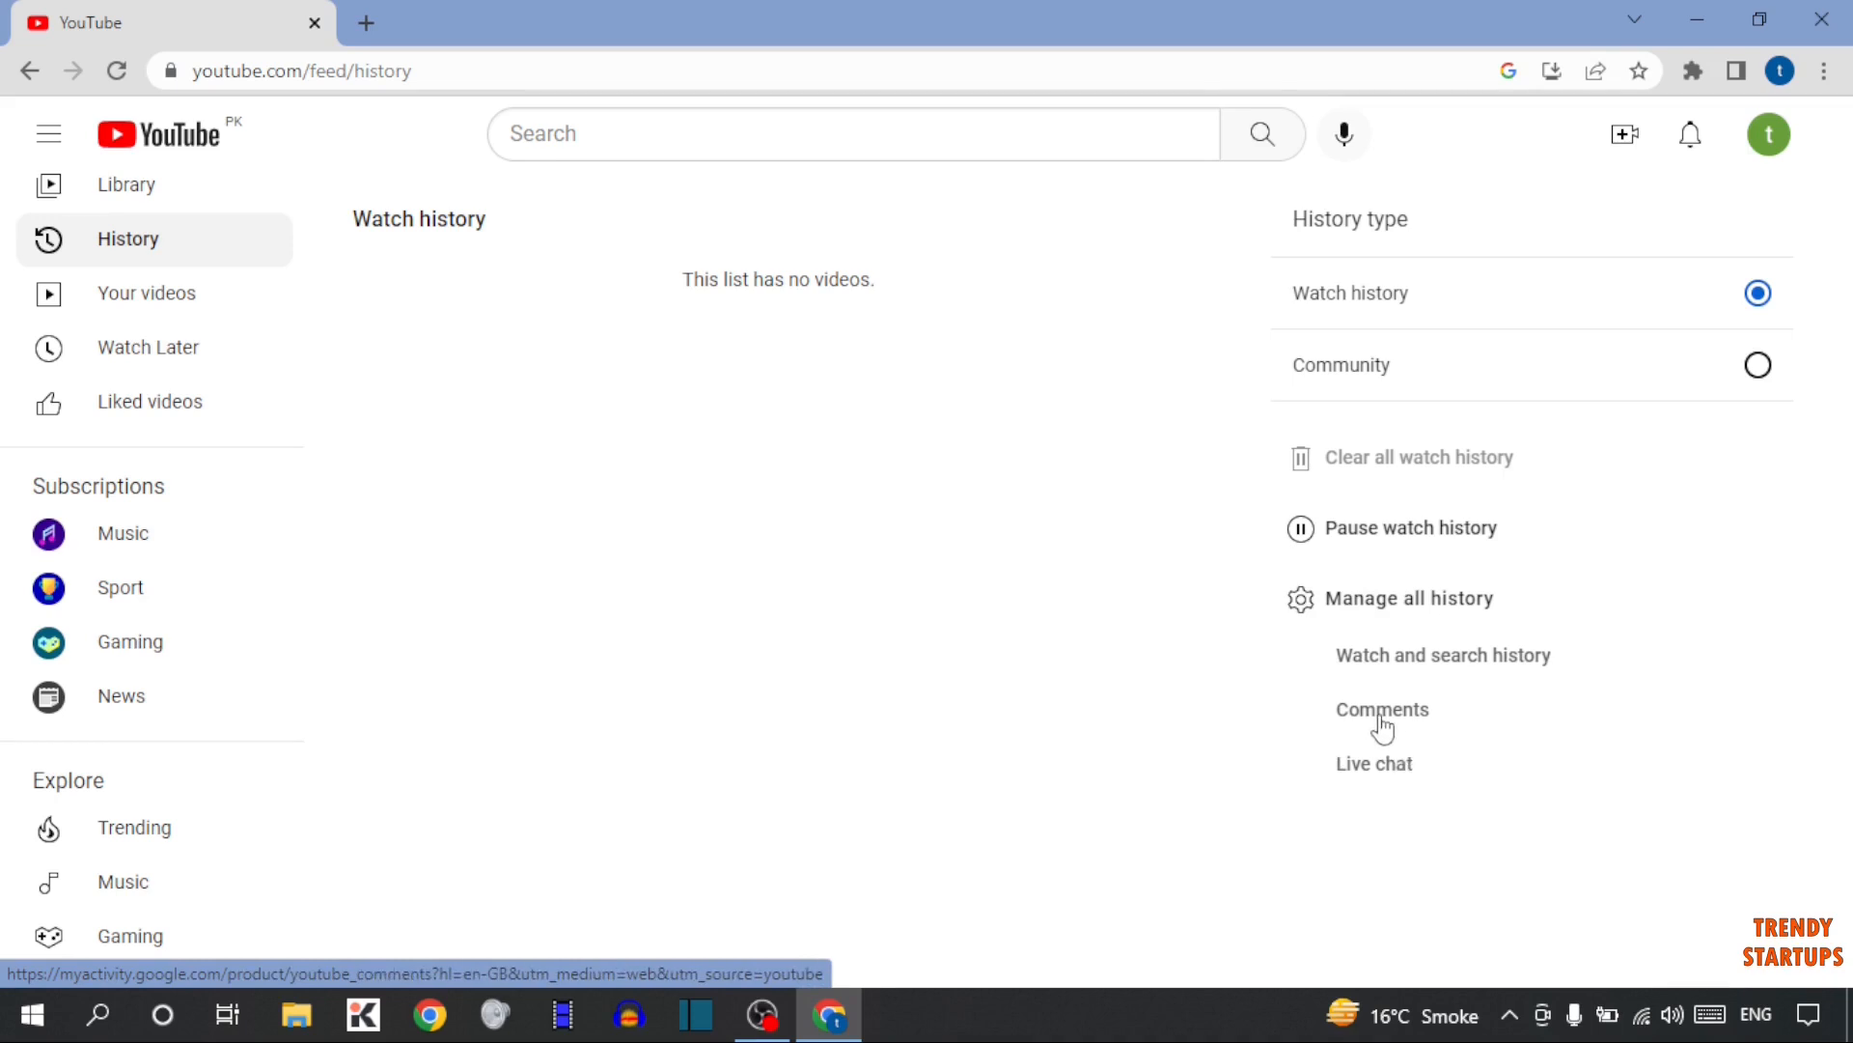
# - Open the YouTube comments list in My Activity and scroll through all three comments
pyautogui.click(1382, 708)
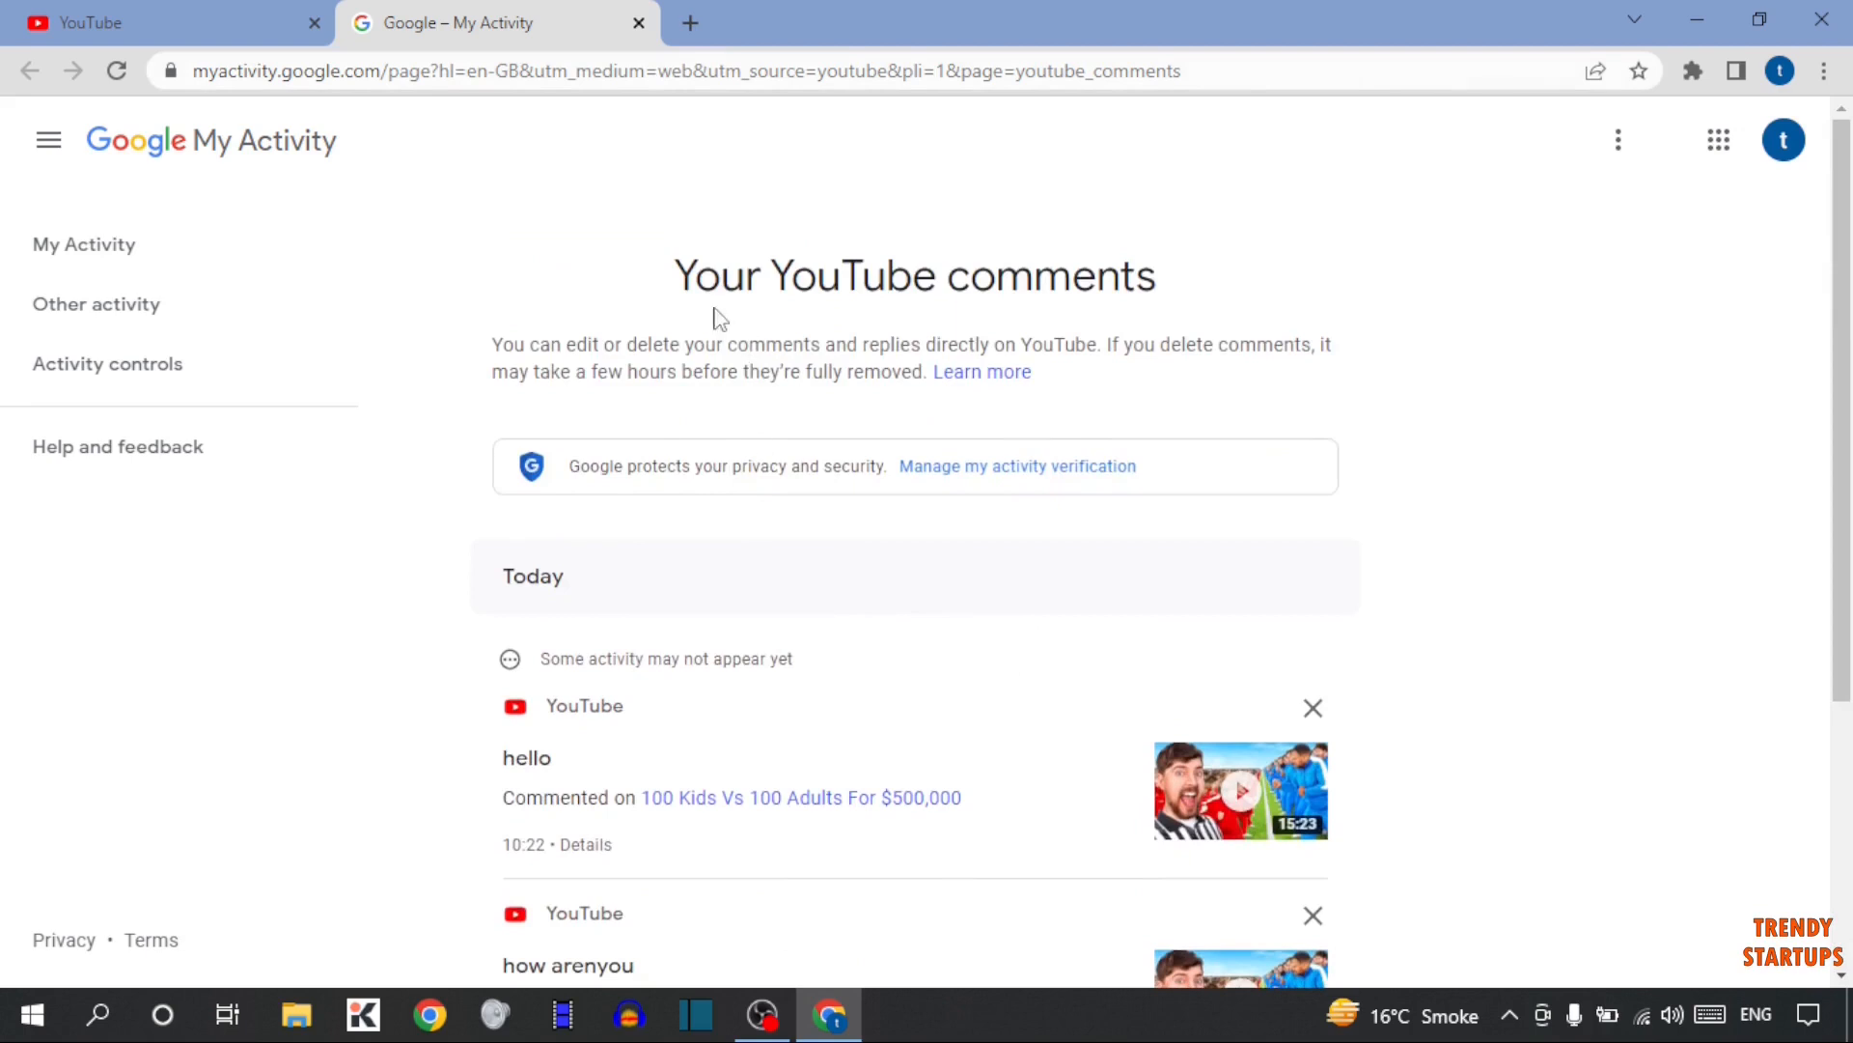
pyautogui.scroll(-3)
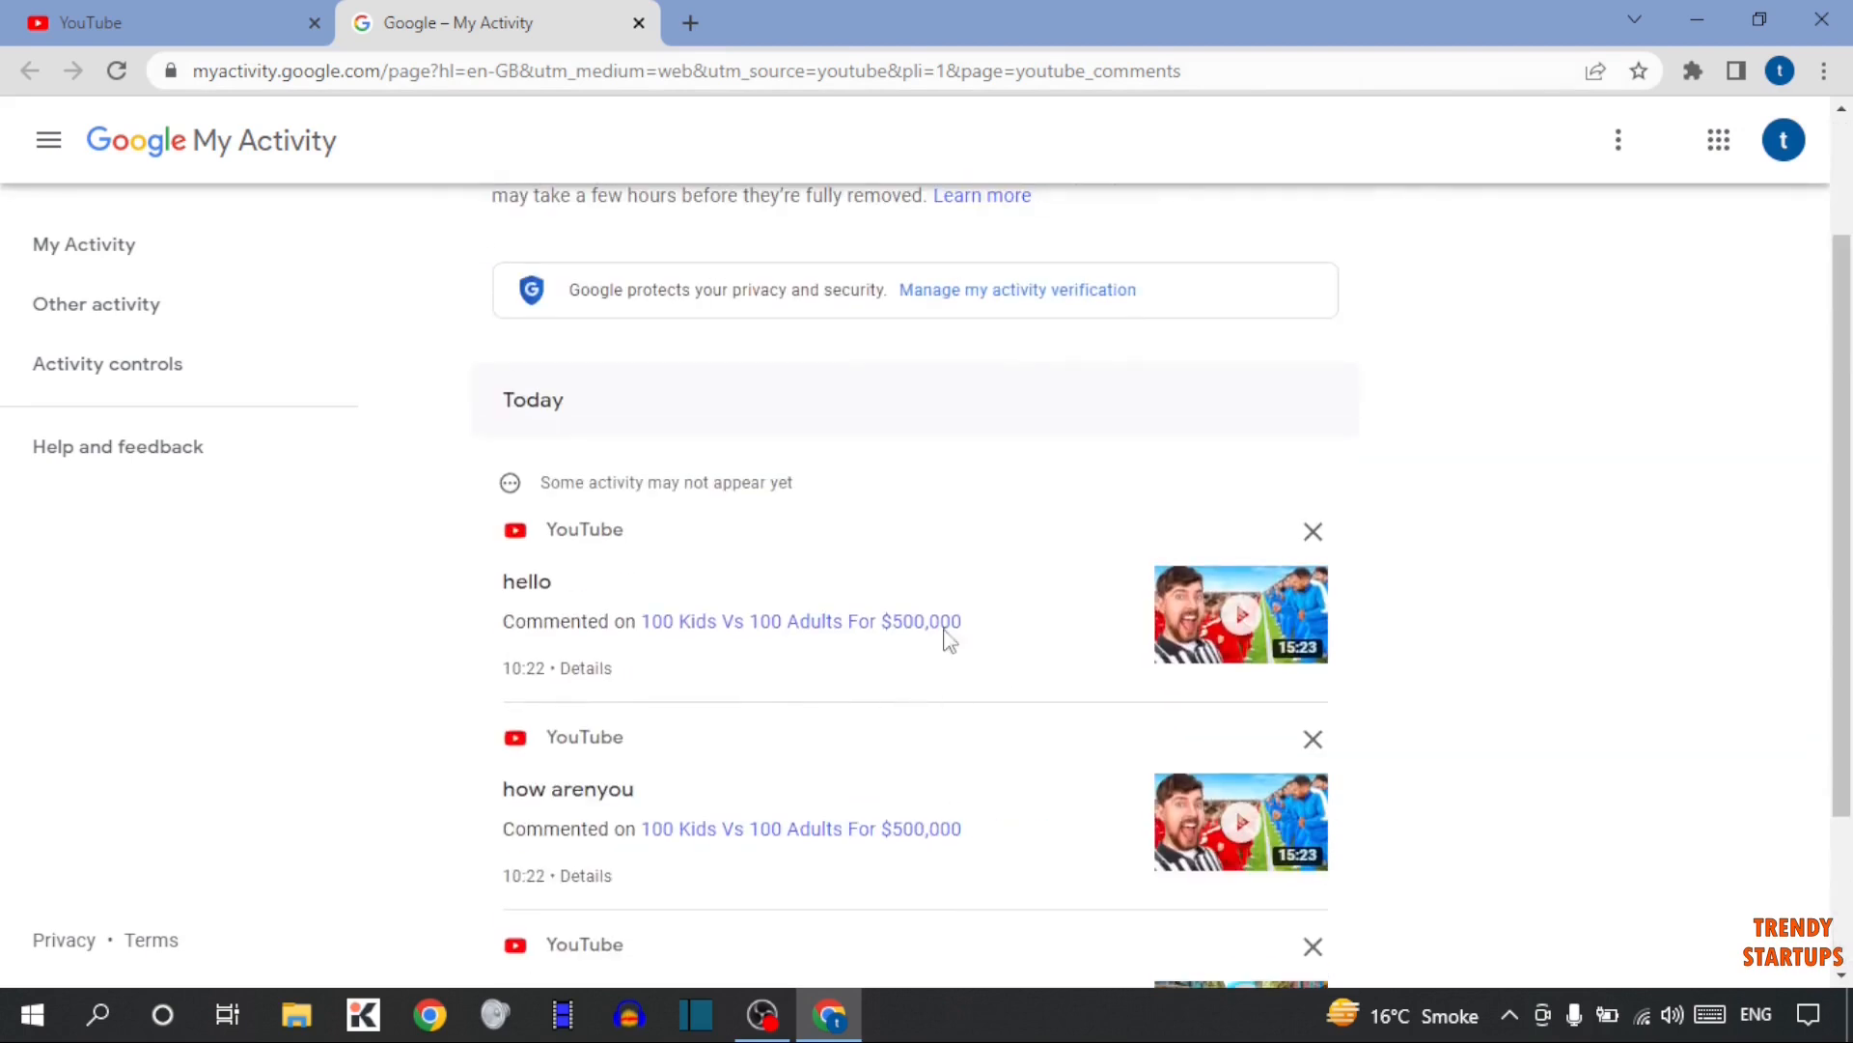
pyautogui.scroll(-3)
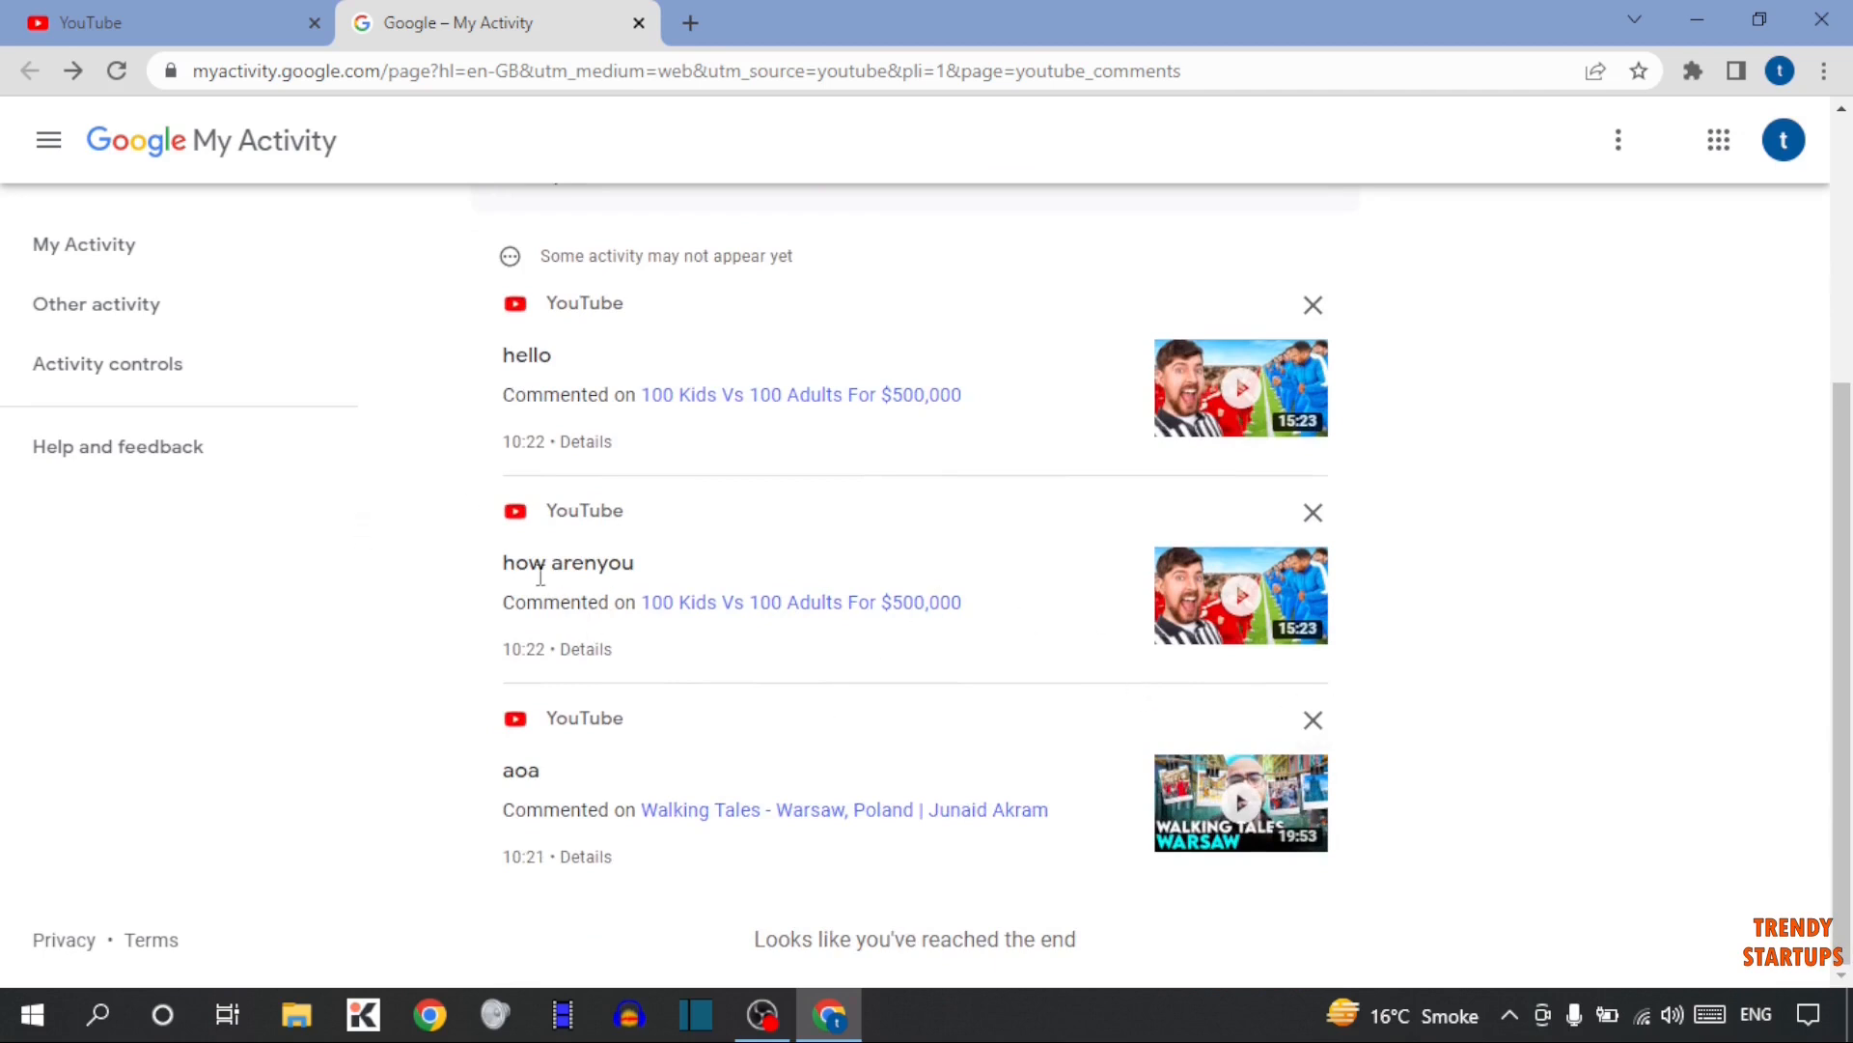
pyautogui.moveTo(571, 575)
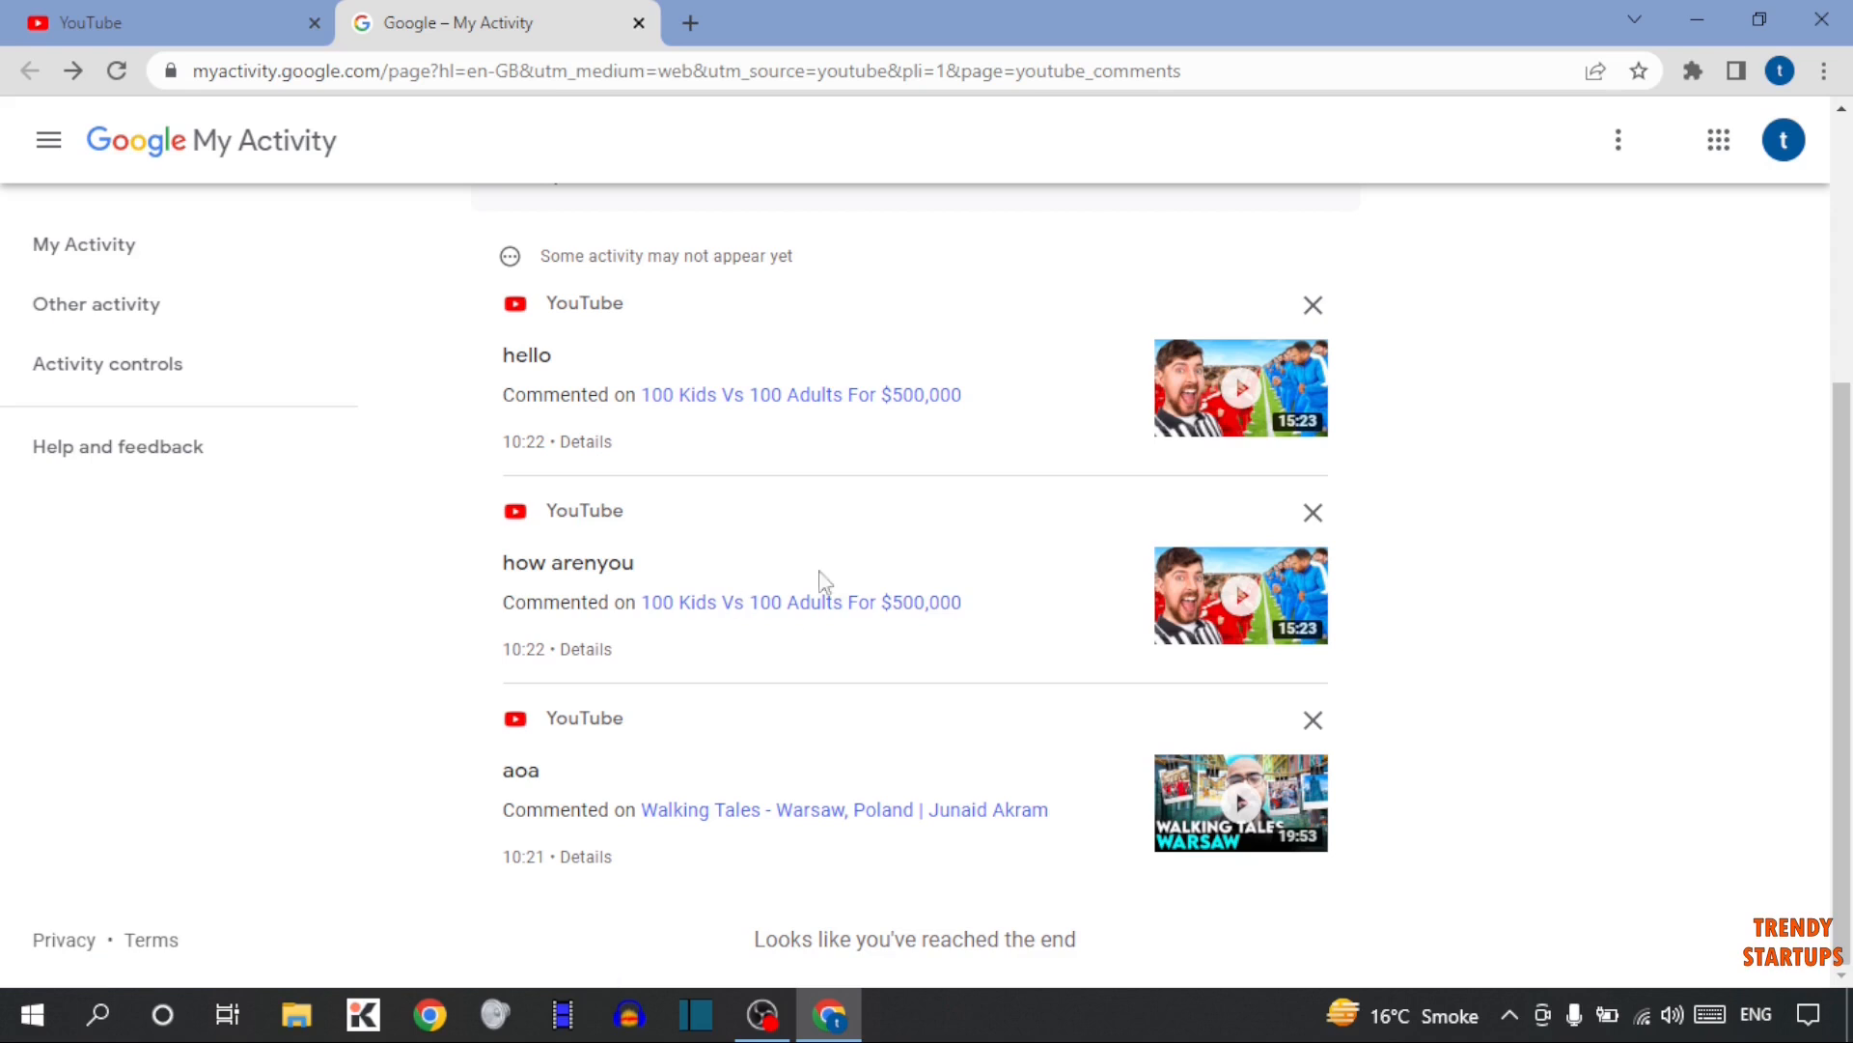
pyautogui.moveTo(606, 646)
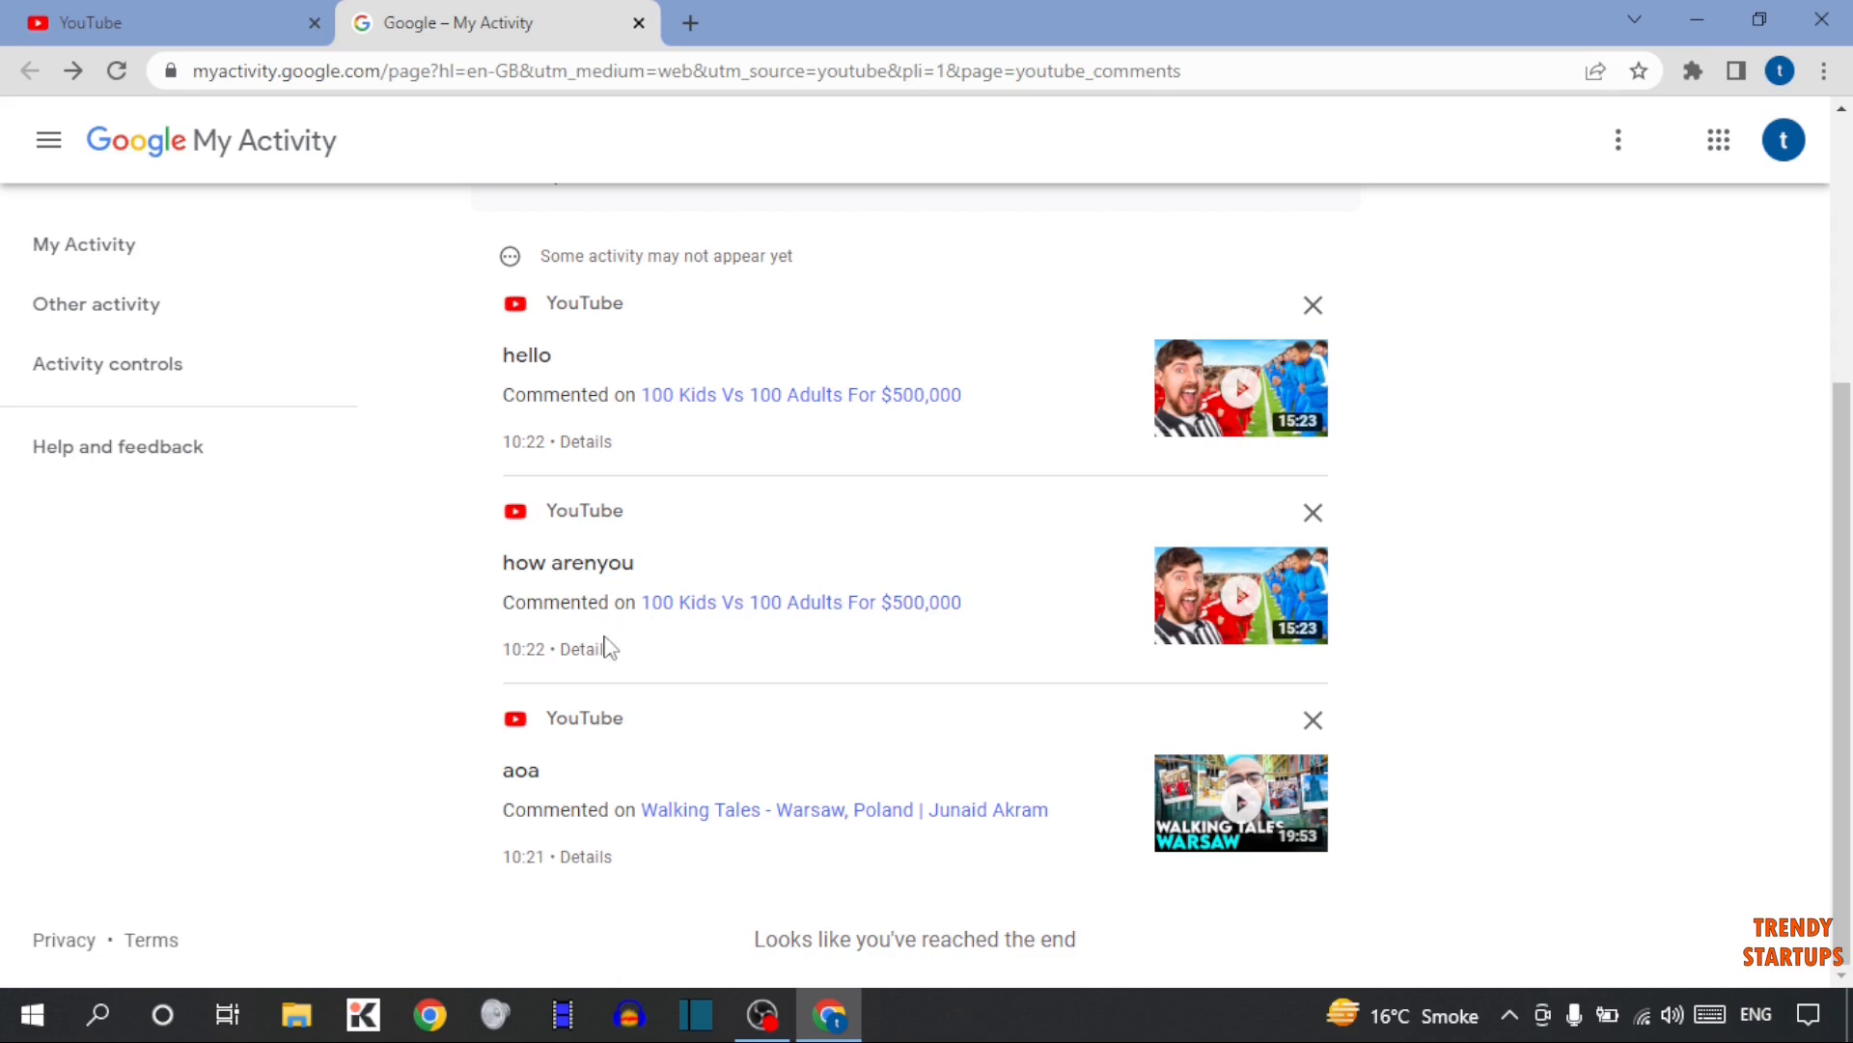
# - Delete the 'how arenyou' comment from its details view and dismiss the confirmation
pyautogui.click(585, 649)
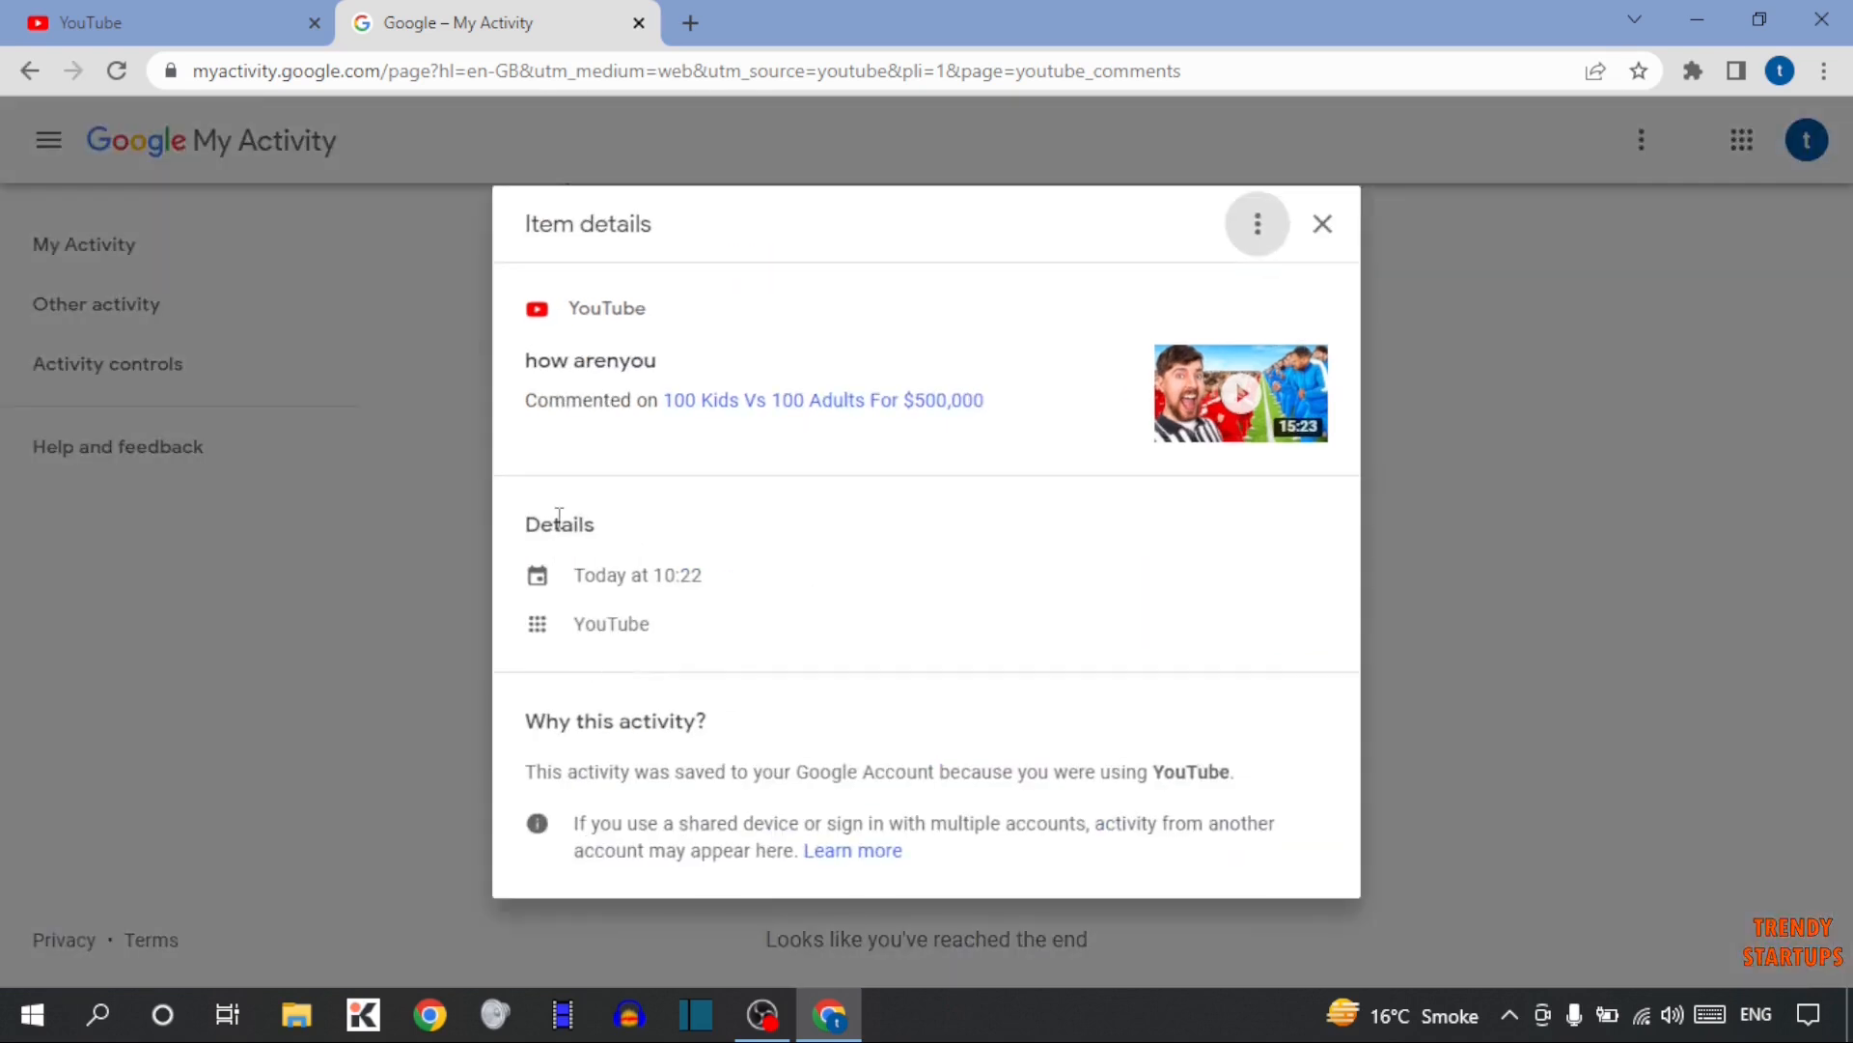
pyautogui.click(1255, 224)
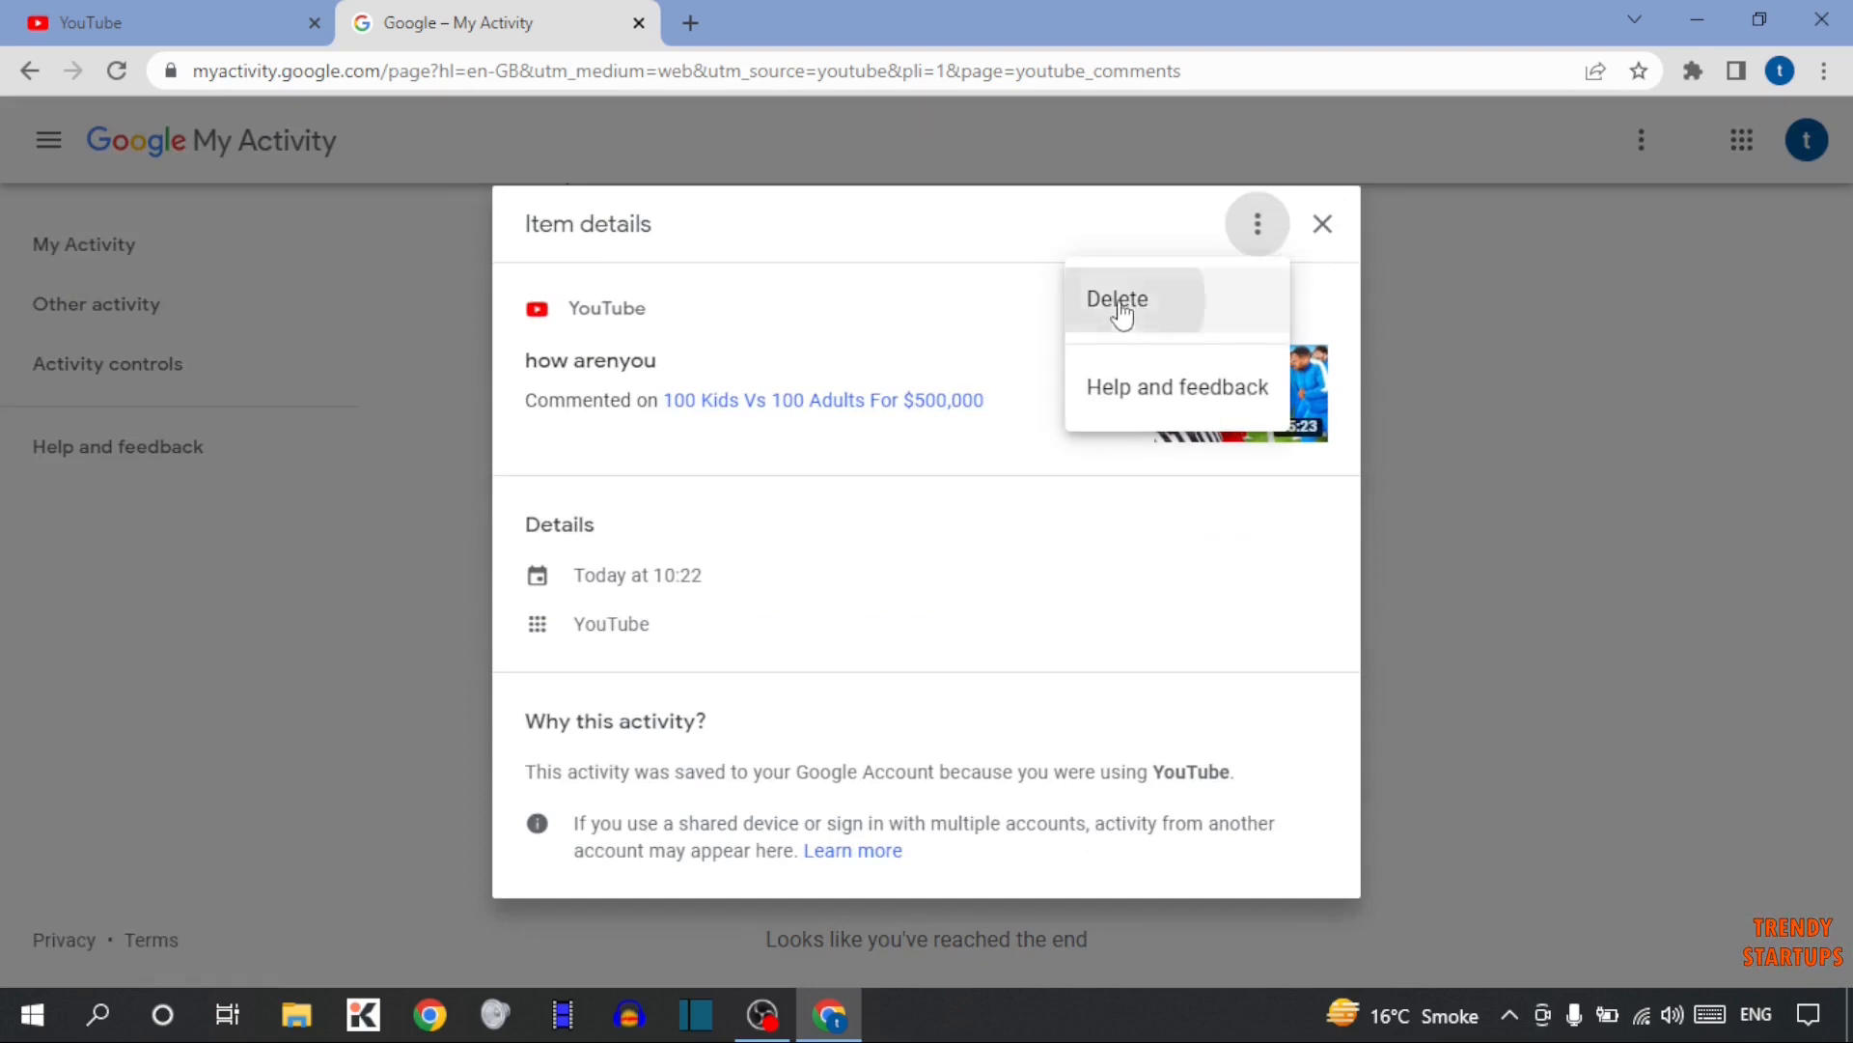
pyautogui.click(1114, 299)
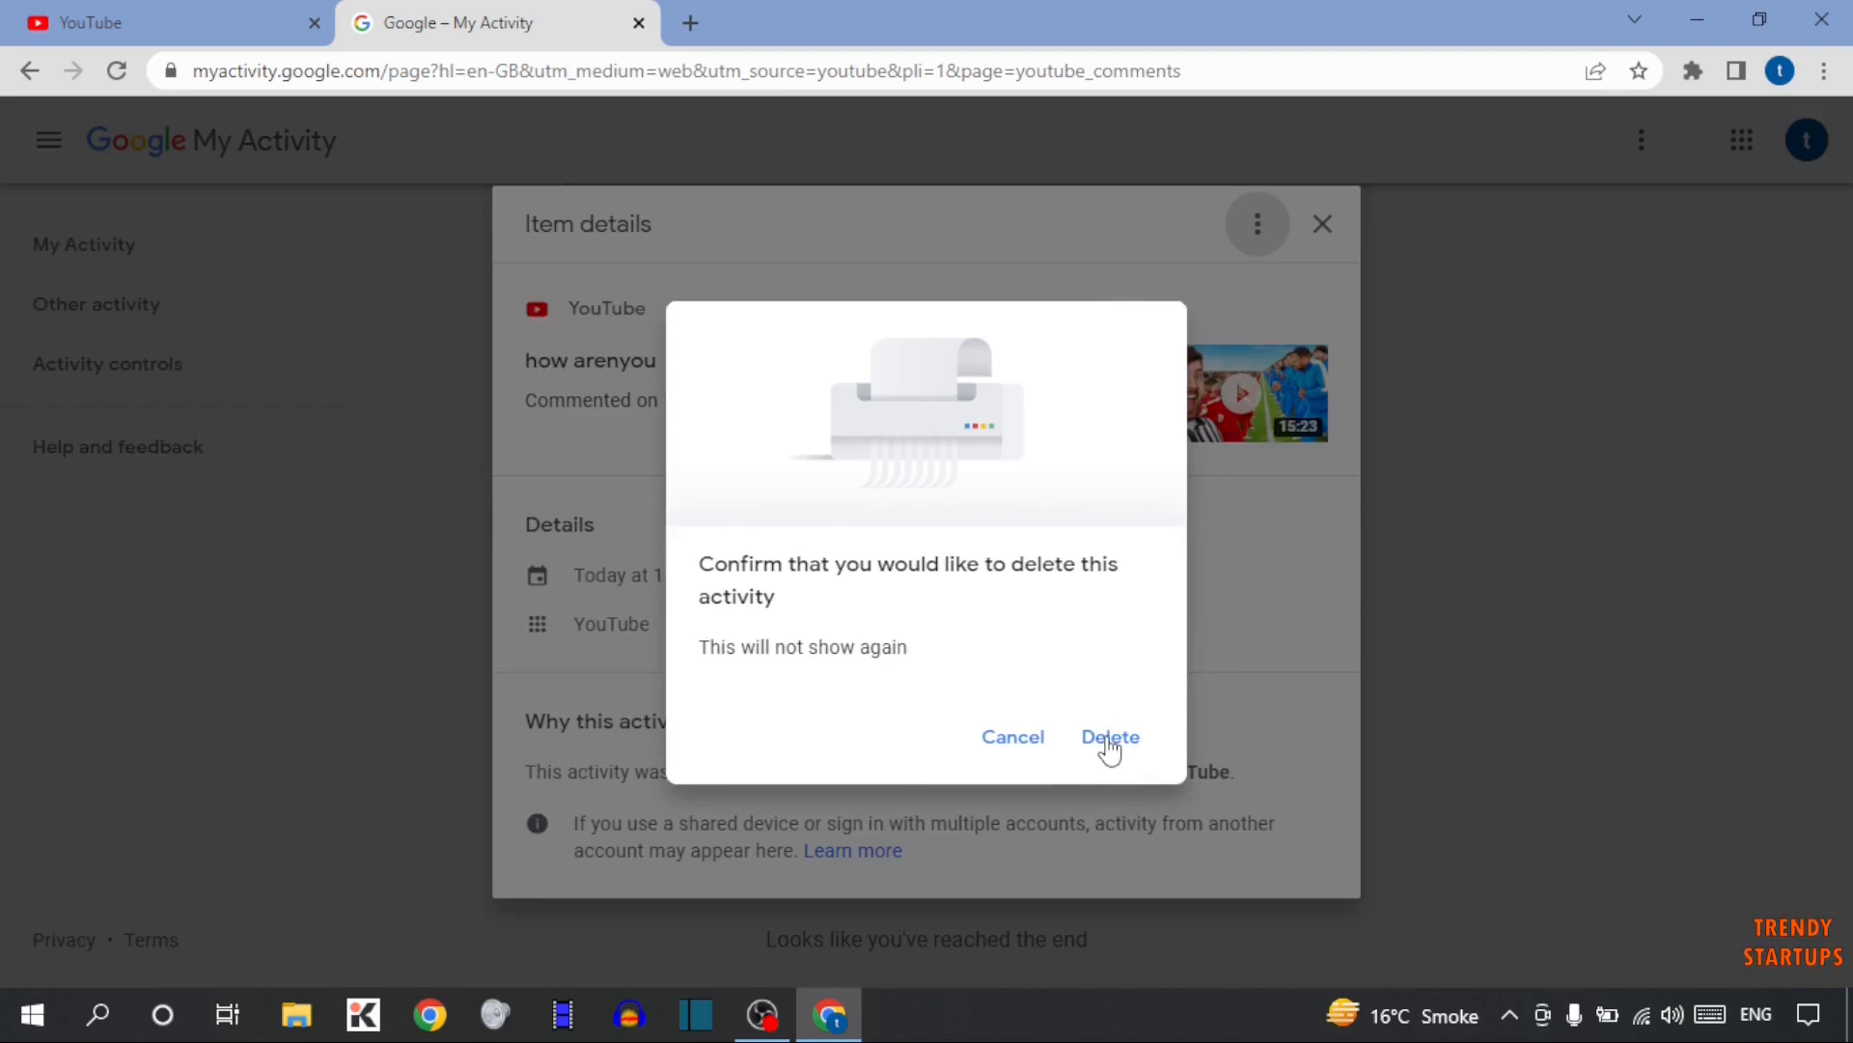
pyautogui.click(1108, 735)
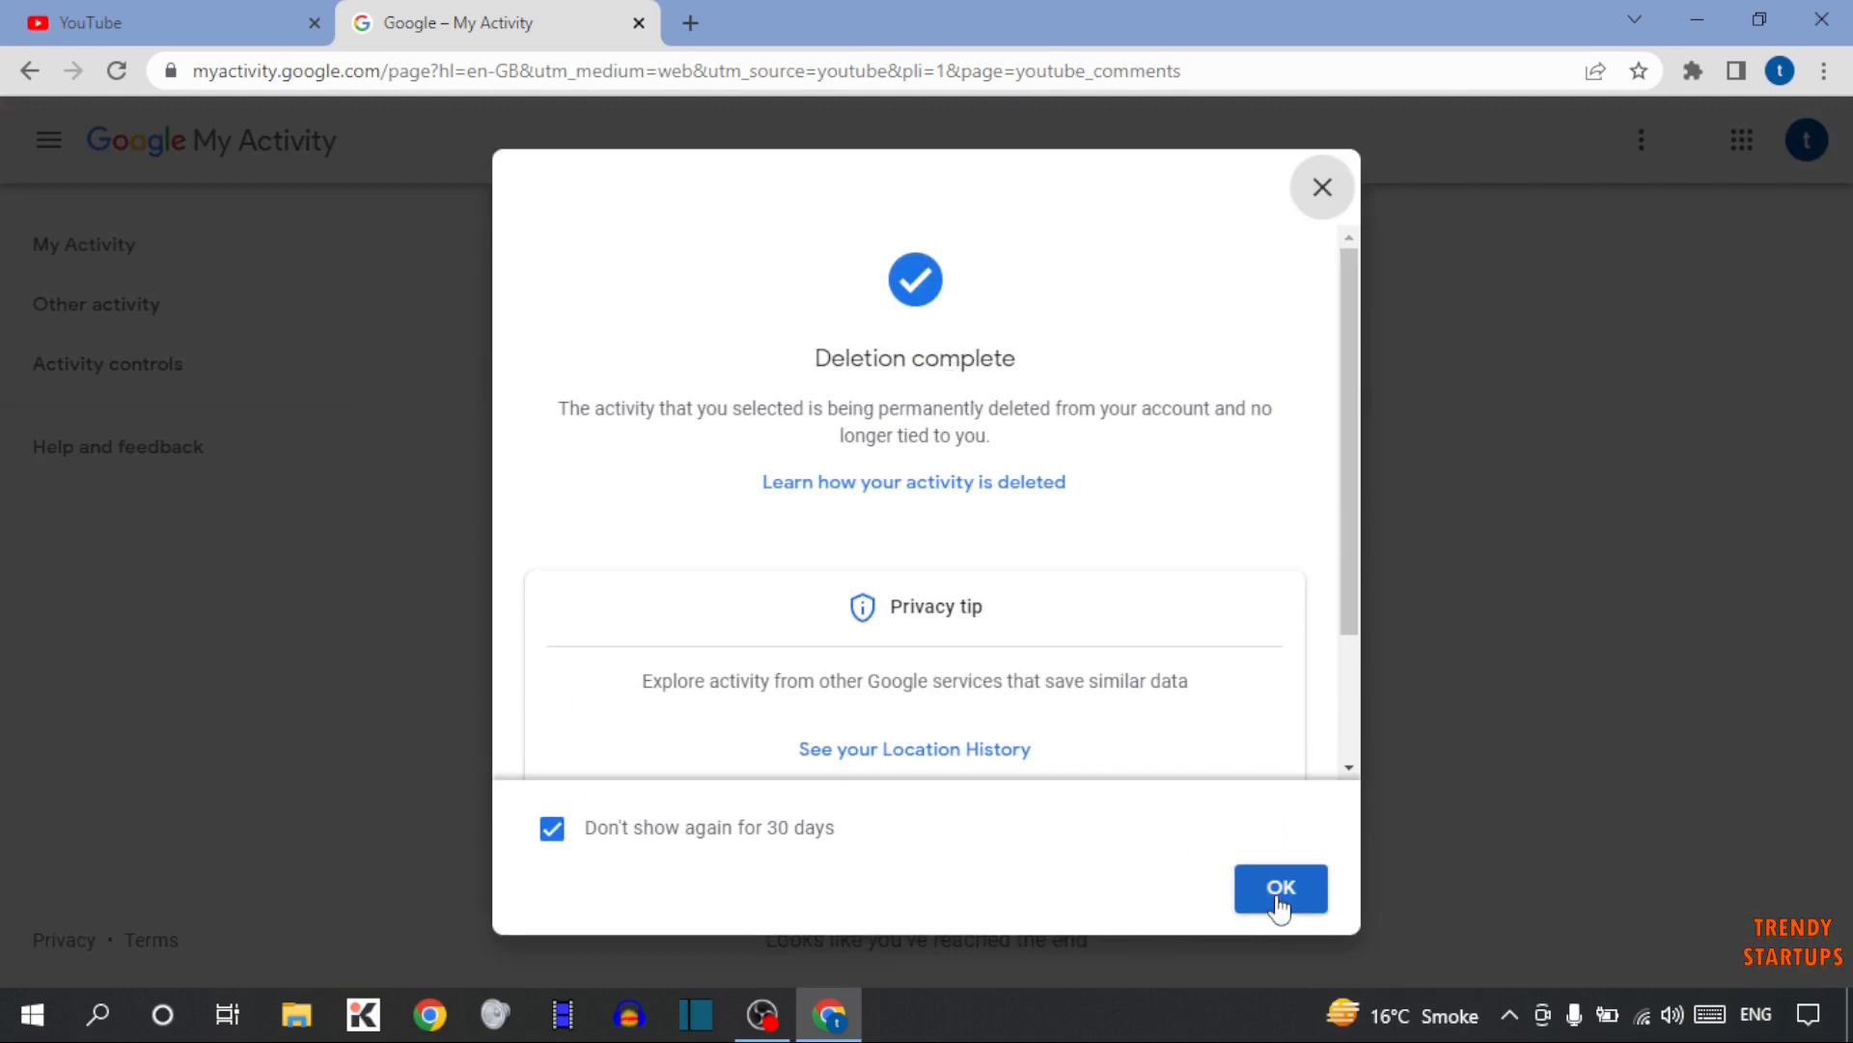
pyautogui.click(1280, 888)
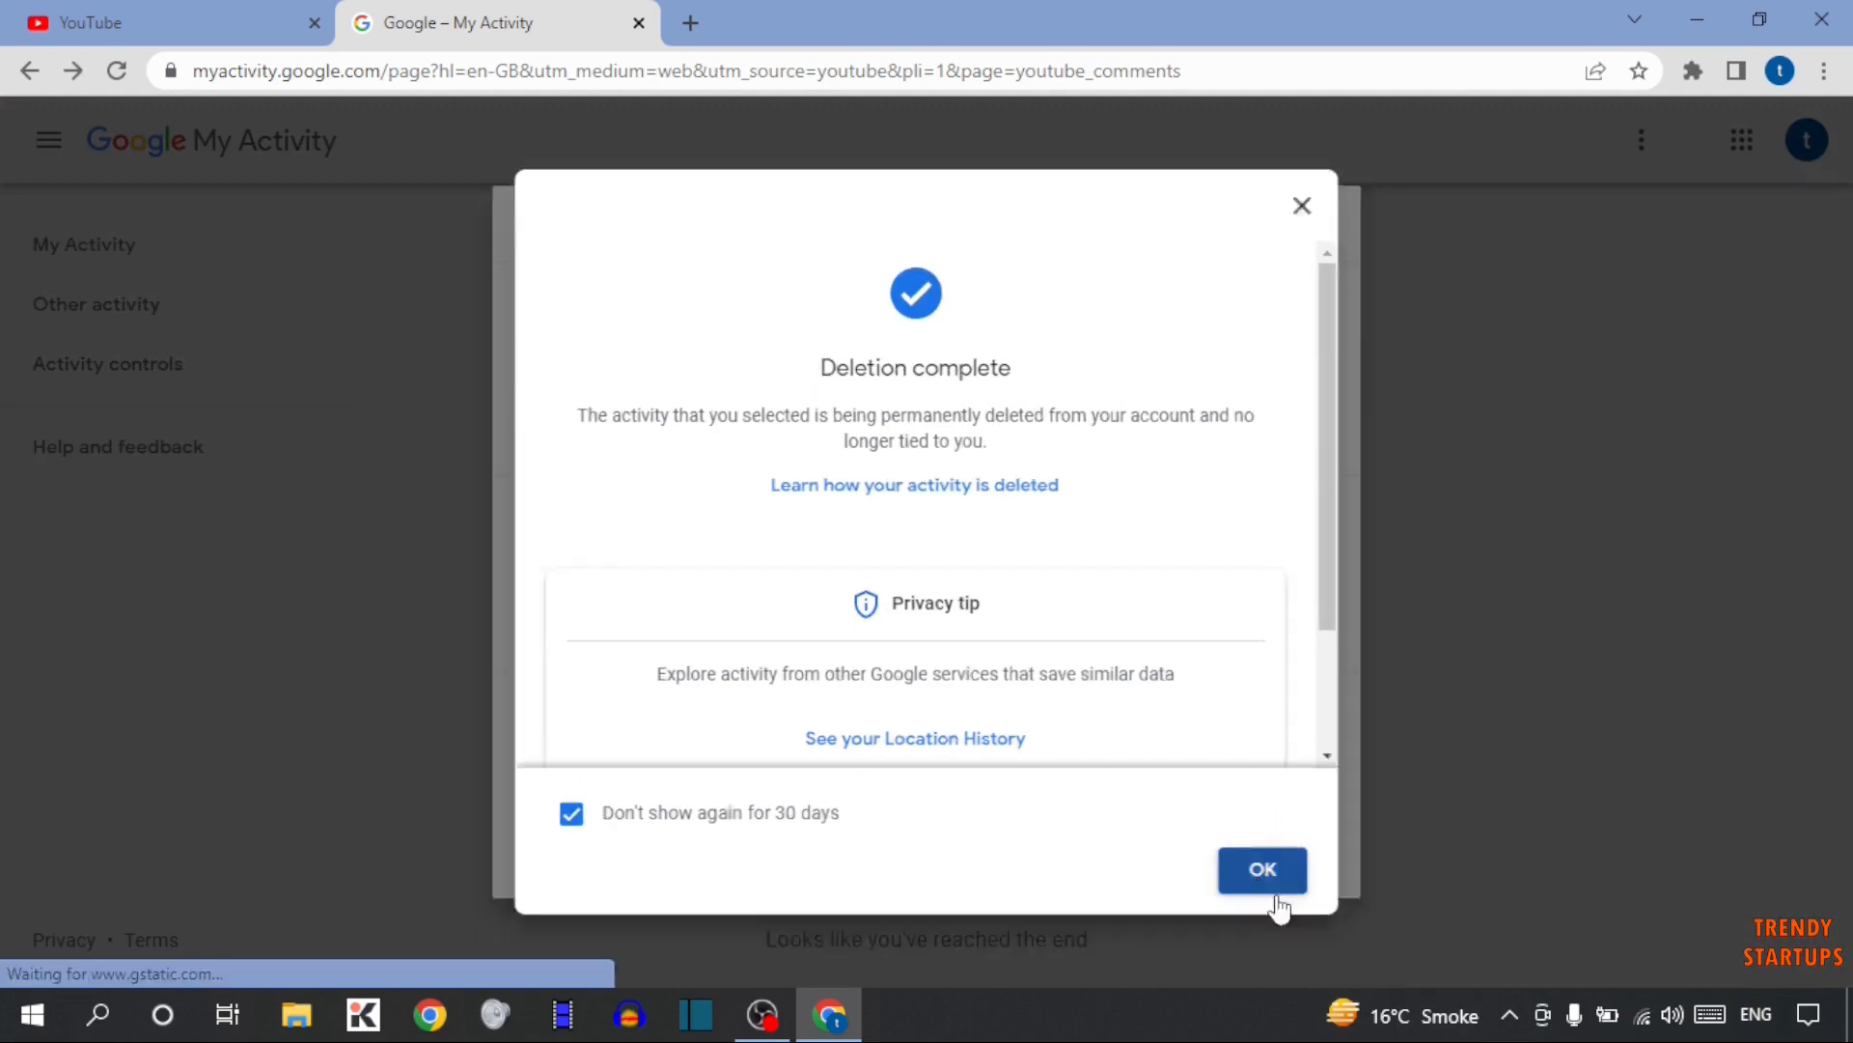
pyautogui.click(1260, 869)
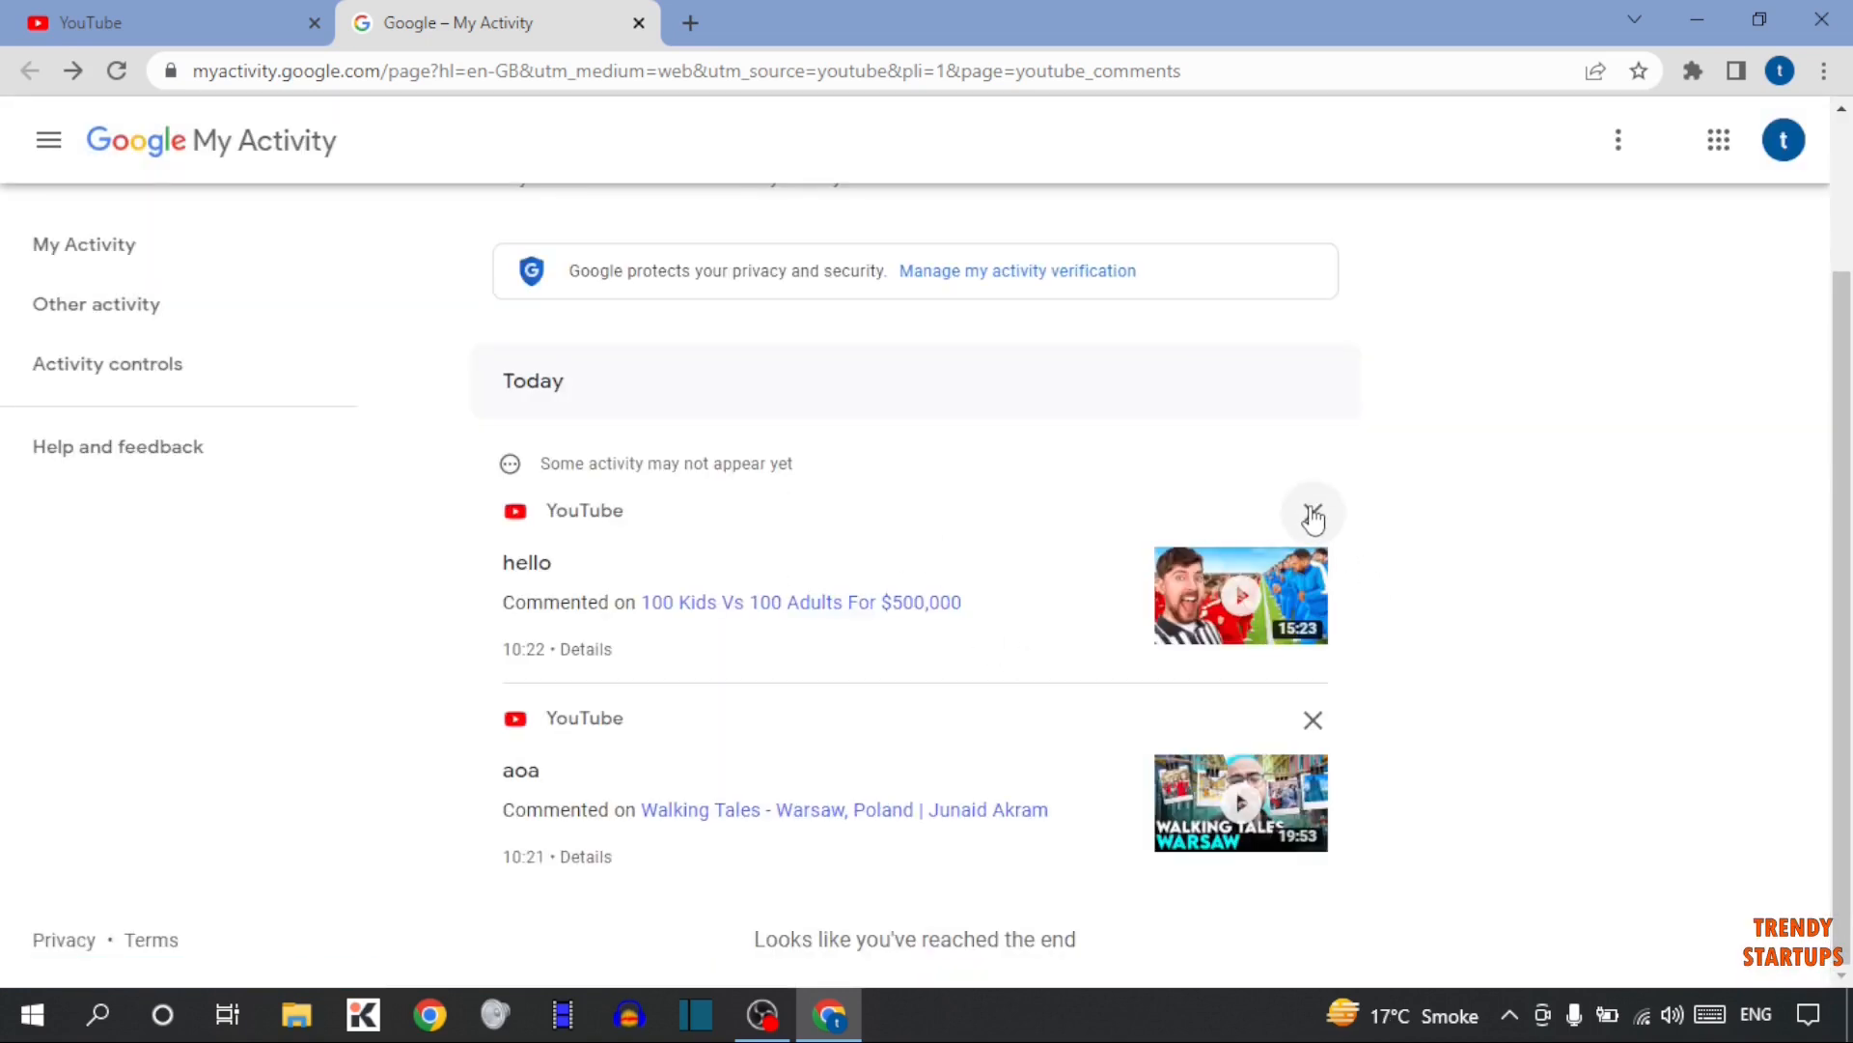
# - Delete the 'hello' comment, leaving only 'aoa' in the list
pyautogui.click(1313, 514)
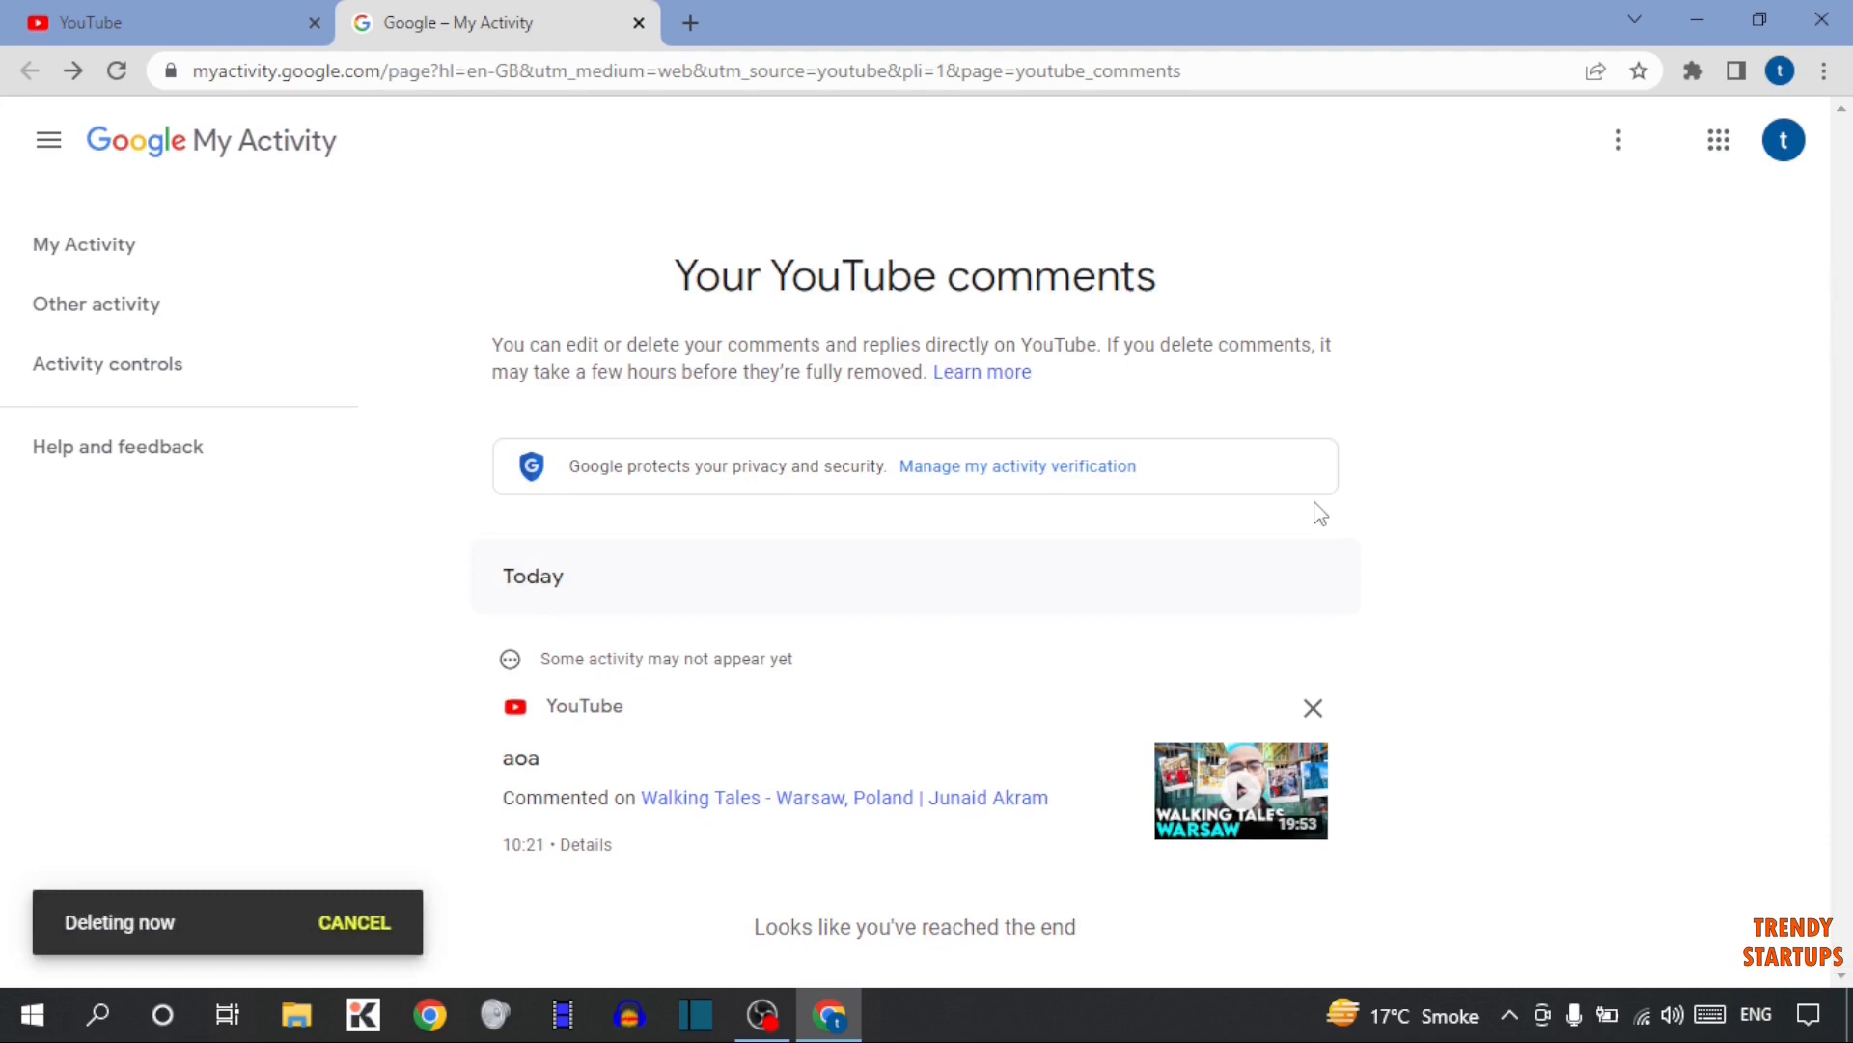